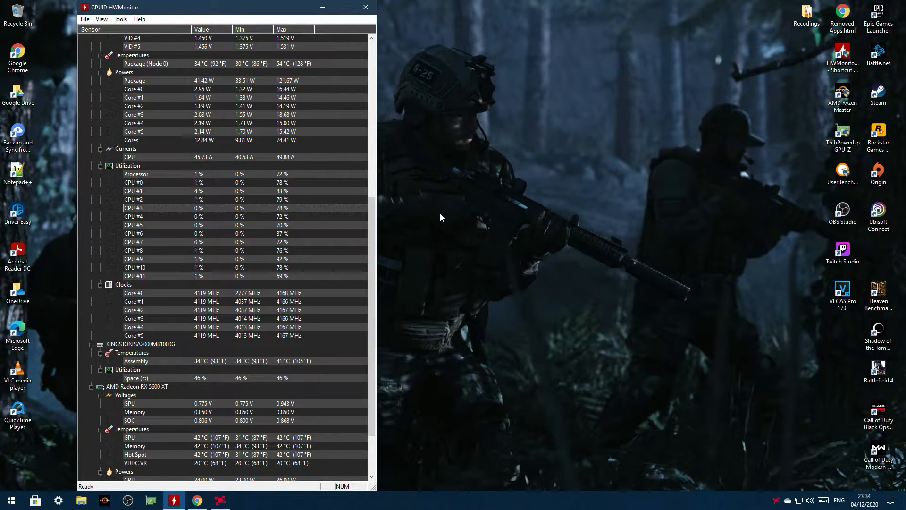
pyautogui.moveTo(402, 261)
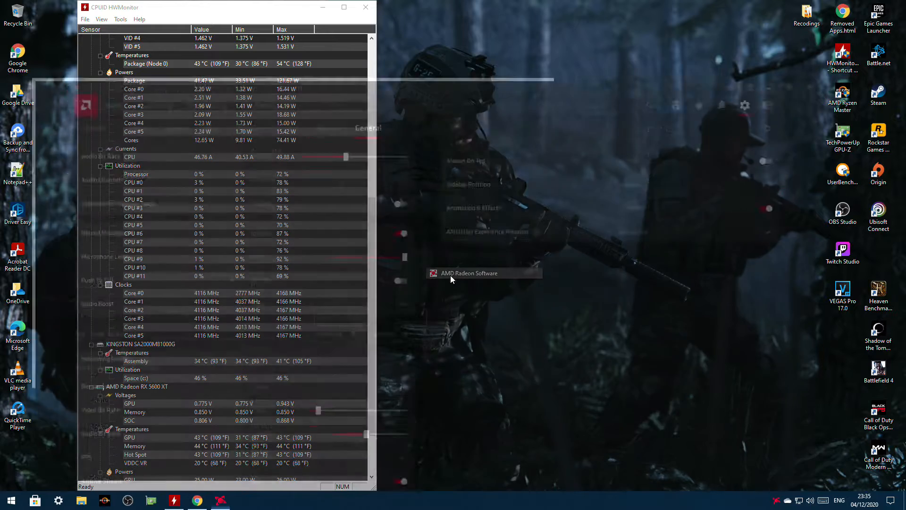
# Step: View the RX 5600 XT's manual GPU tuning controls under Performance > Tuning
pyautogui.click(469, 273)
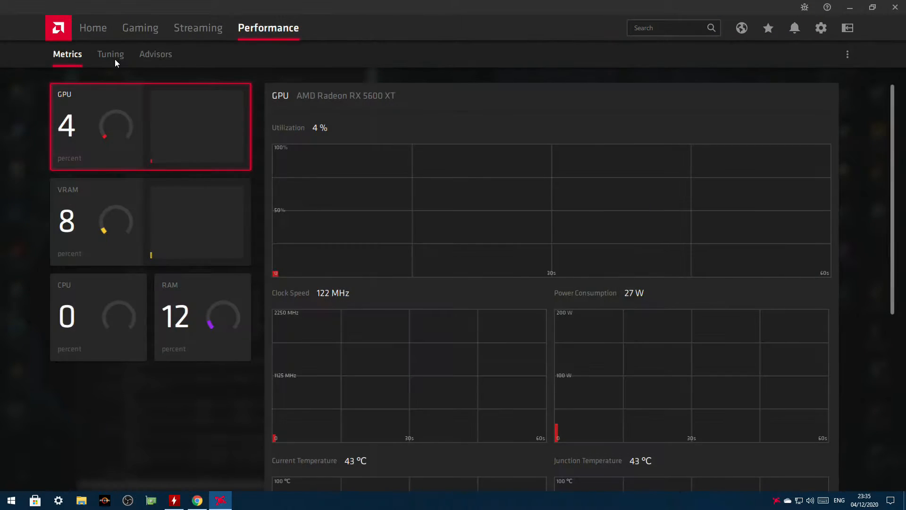
pyautogui.click(110, 53)
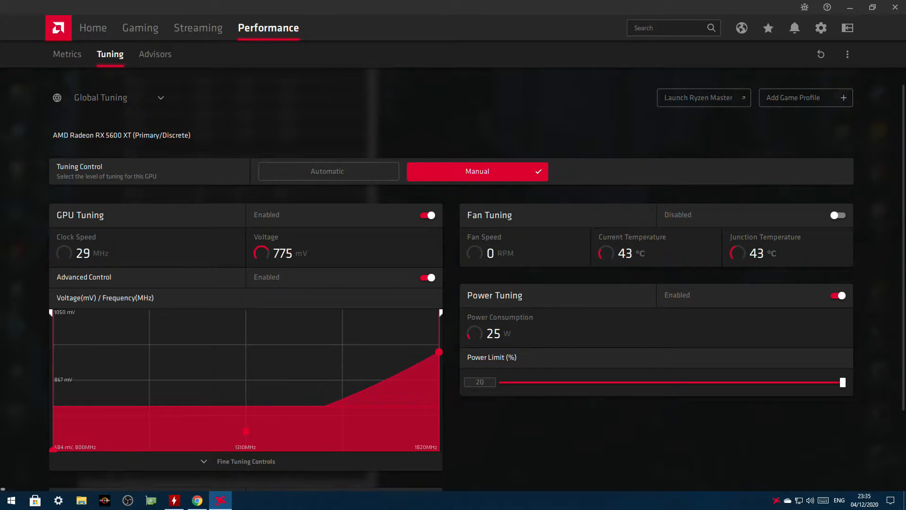
pyautogui.moveTo(97, 36)
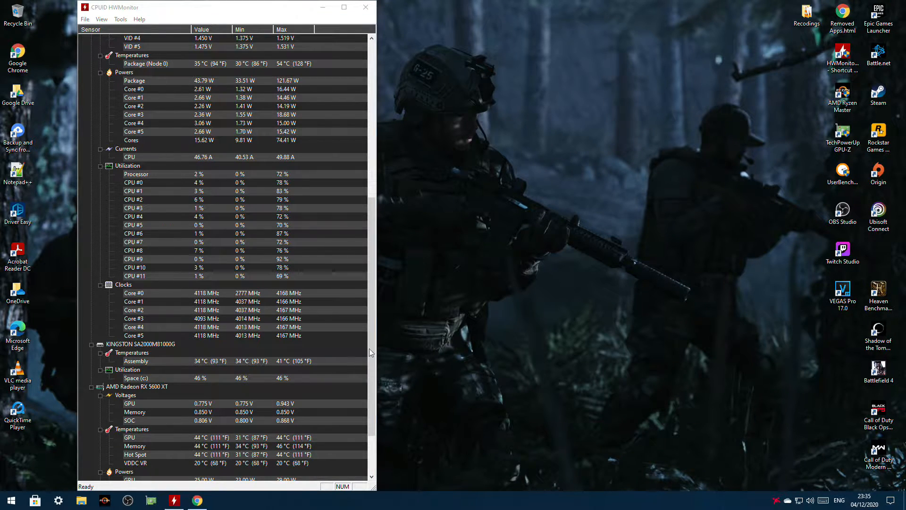
pyautogui.moveTo(196, 500)
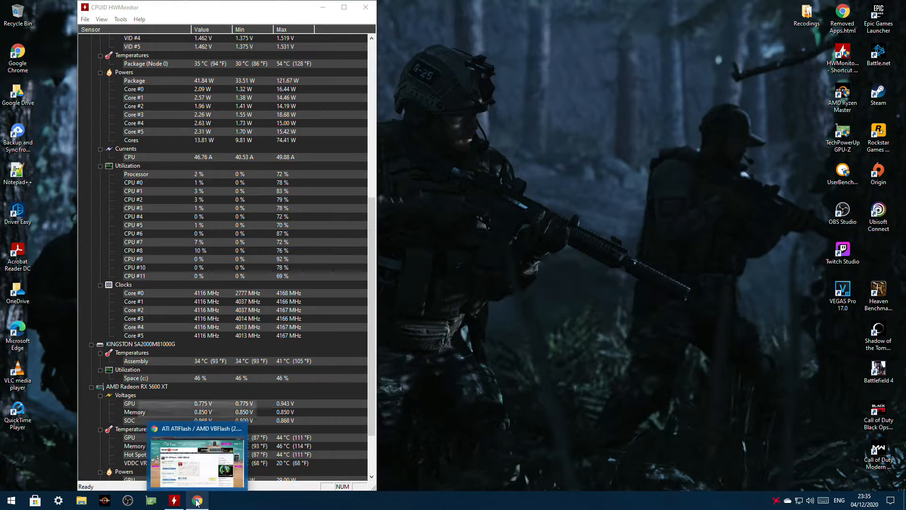
# Step: Navigate from the Red Dragon product page to PowerColor's graphics card Download list via the site menu
pyautogui.click(197, 500)
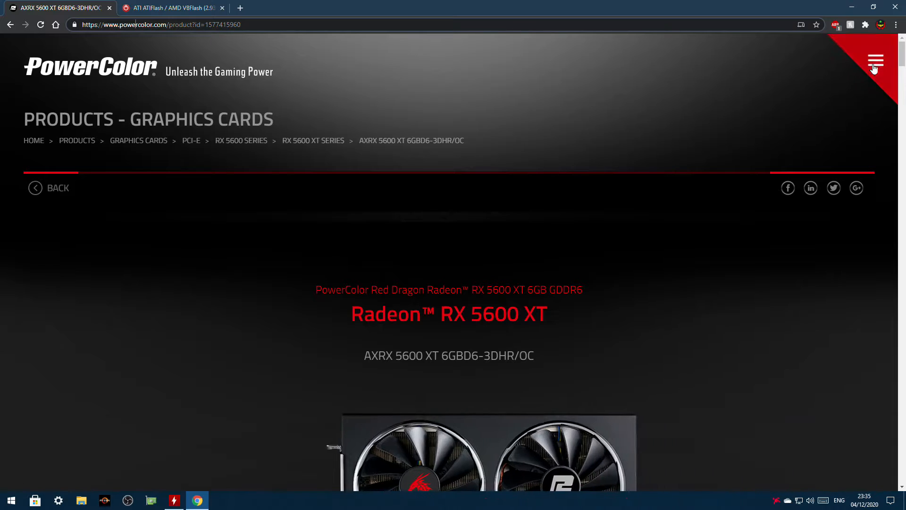
pyautogui.click(876, 60)
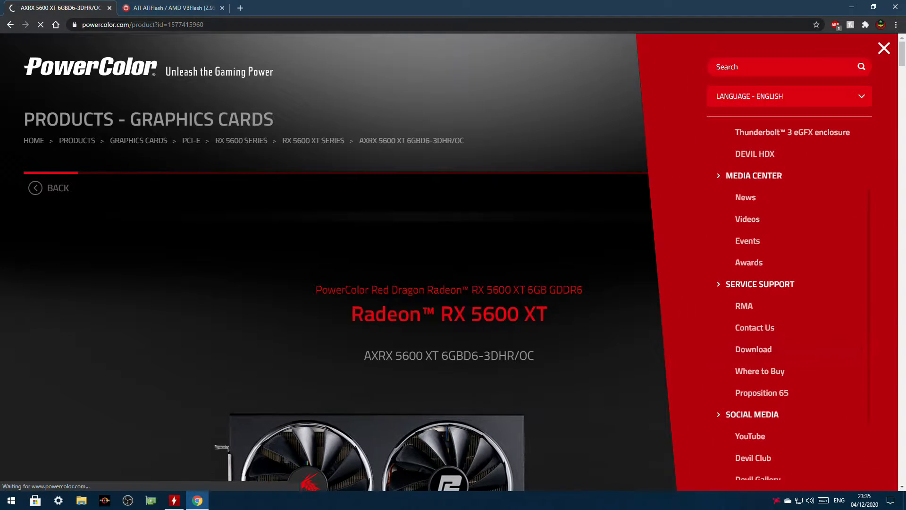
pyautogui.click(753, 350)
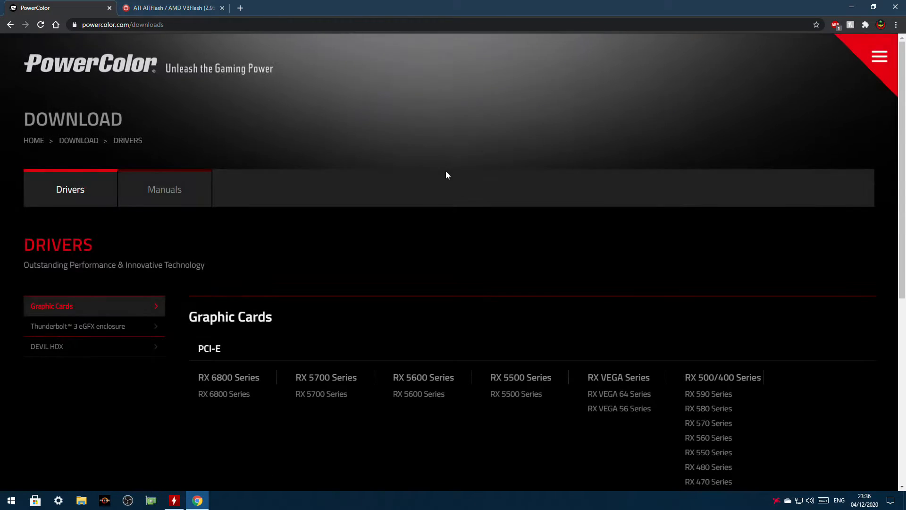
pyautogui.scroll(-3)
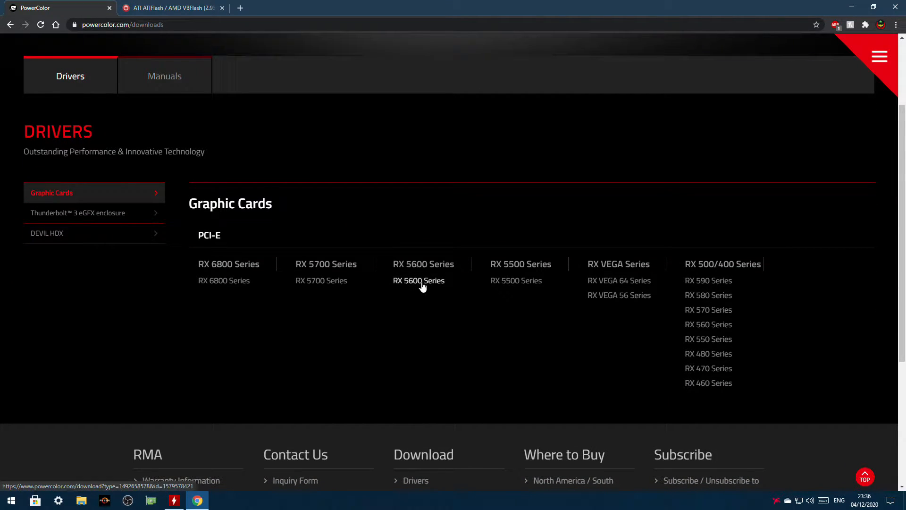
# Step: Download the RX 5600 Series RedDragon BIOS image archive (Worldwide link) into Downloads
pyautogui.click(419, 281)
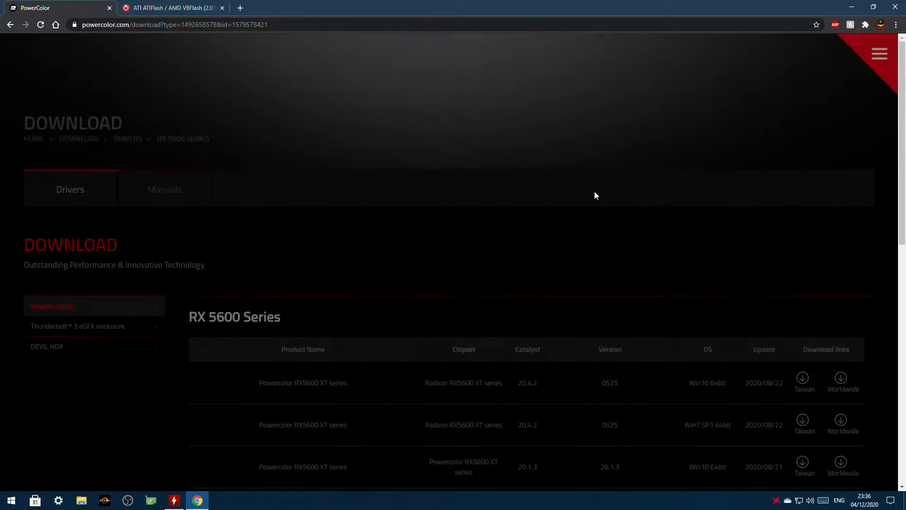
pyautogui.scroll(-3)
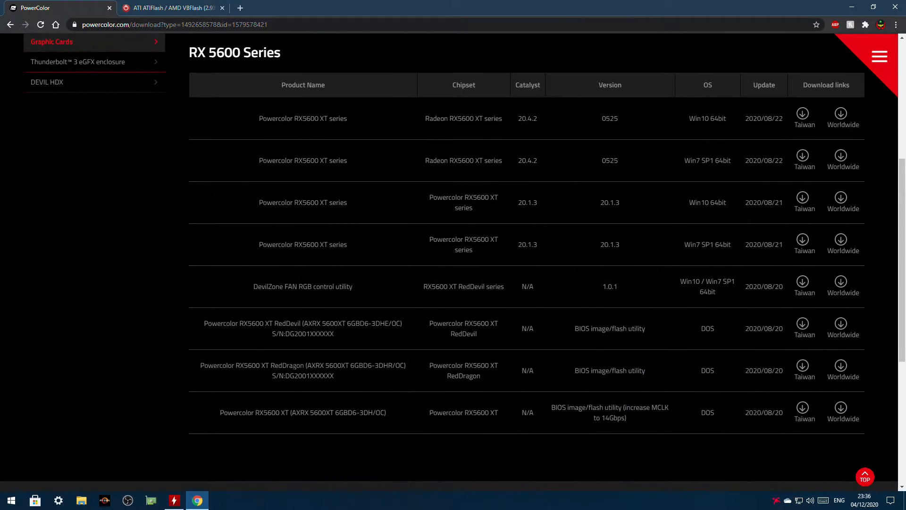
pyautogui.moveTo(266, 365); pyautogui.dragTo(354, 365)
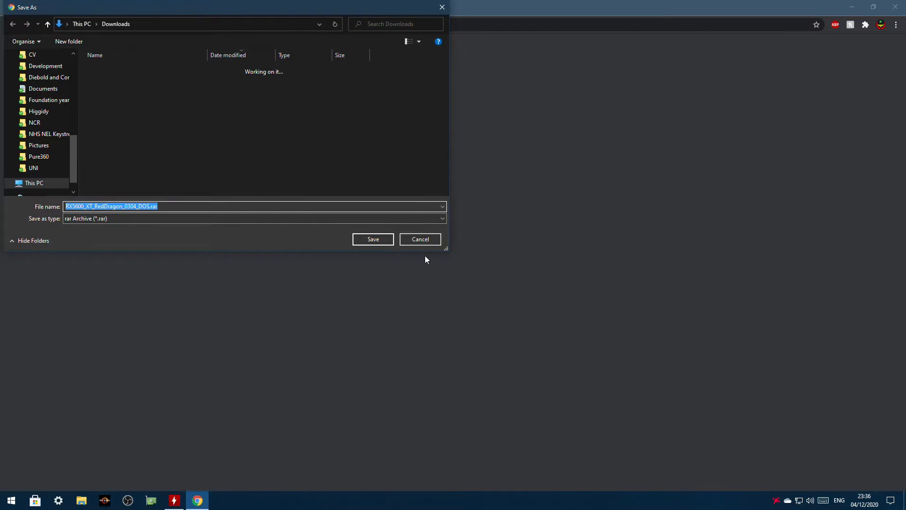
pyautogui.click(373, 238)
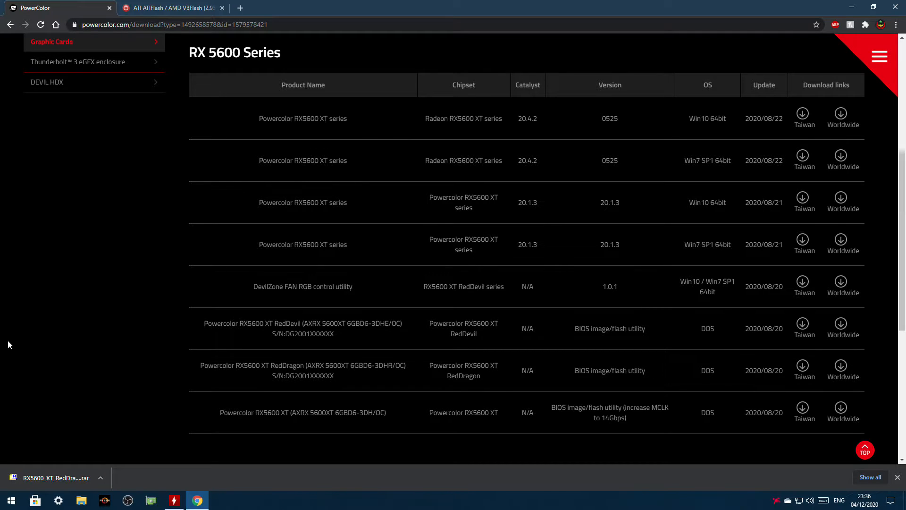
pyautogui.moveTo(372, 100)
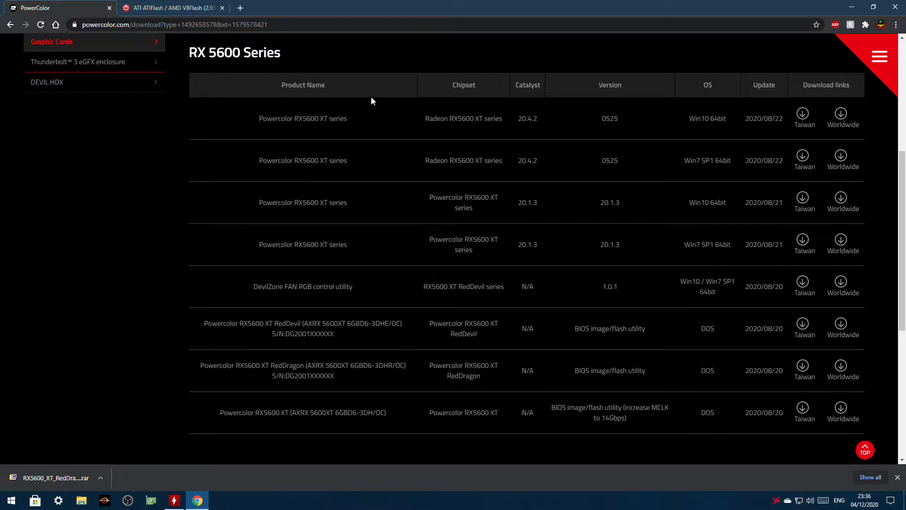
pyautogui.moveTo(147, 260)
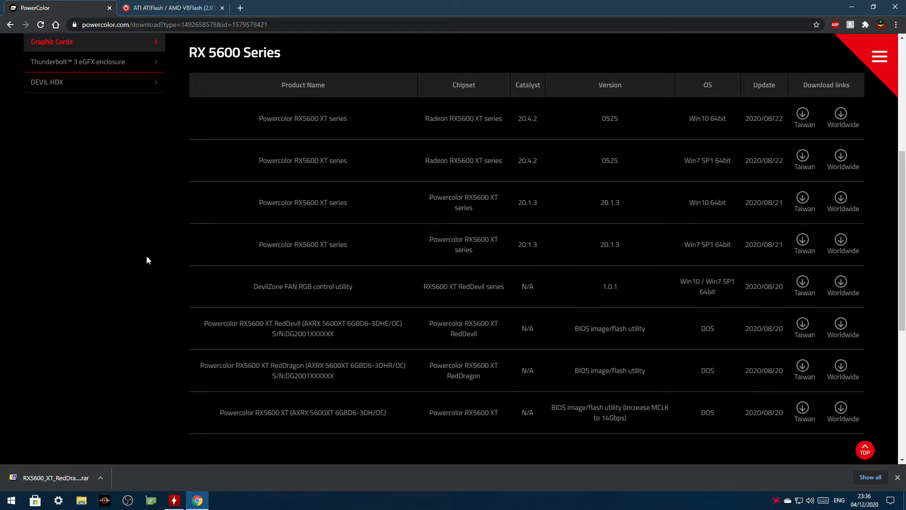
pyautogui.moveTo(214, 176)
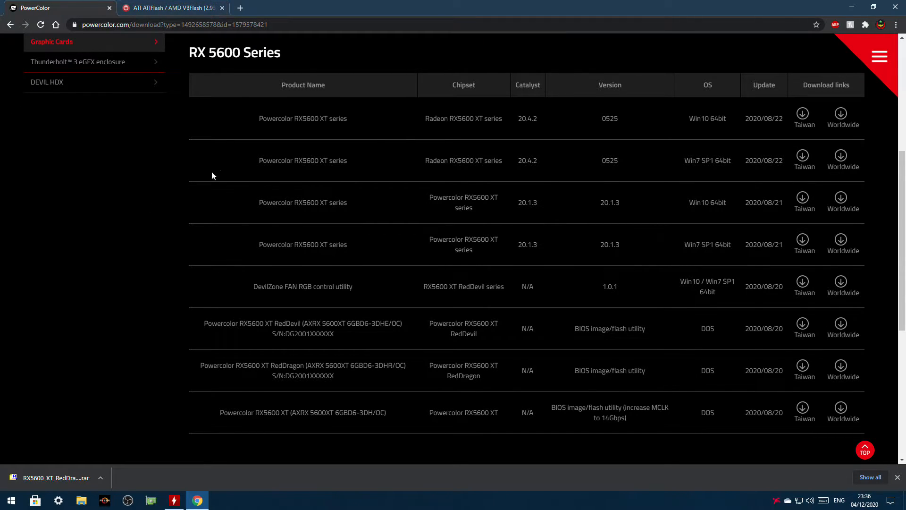
pyautogui.moveTo(247, 364); pyautogui.dragTo(328, 365)
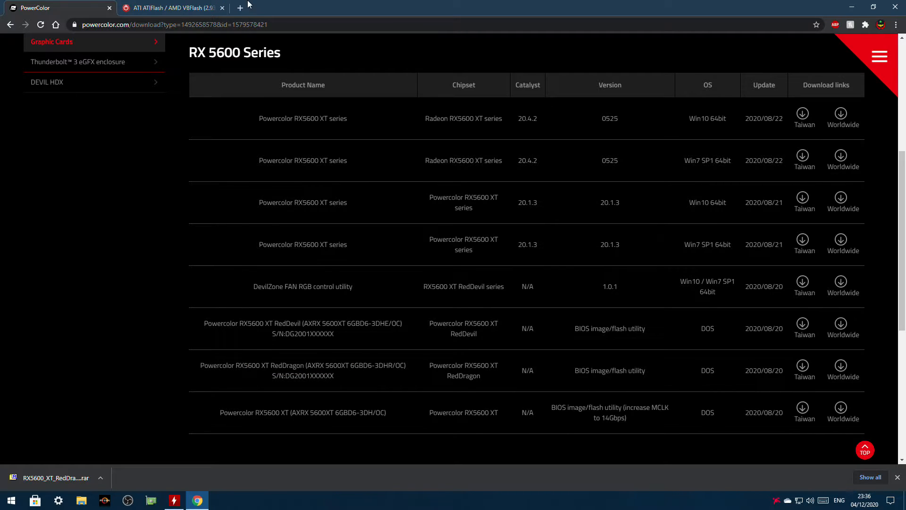
# Step: Reach TechPowerUp's Downloads page listing ATIFlash / AMD VBFlash and expand the Databases menu
pyautogui.click(176, 7)
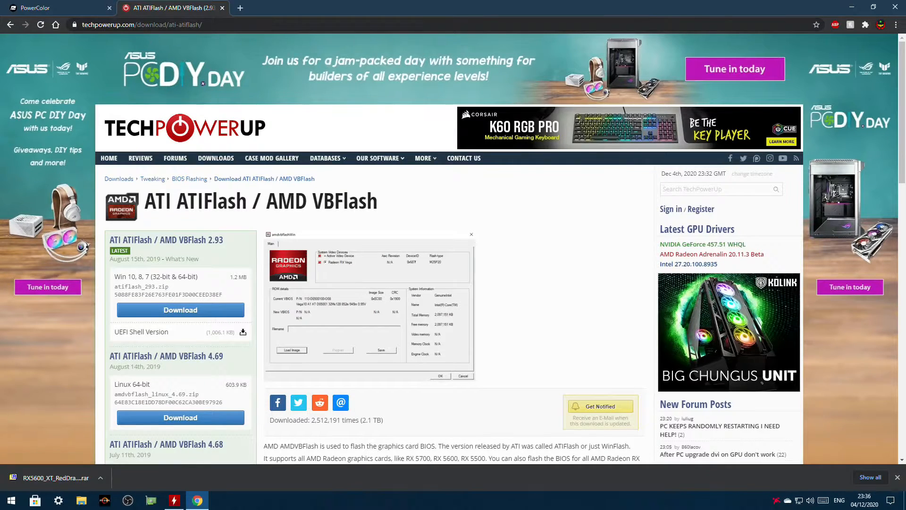
pyautogui.click(240, 8)
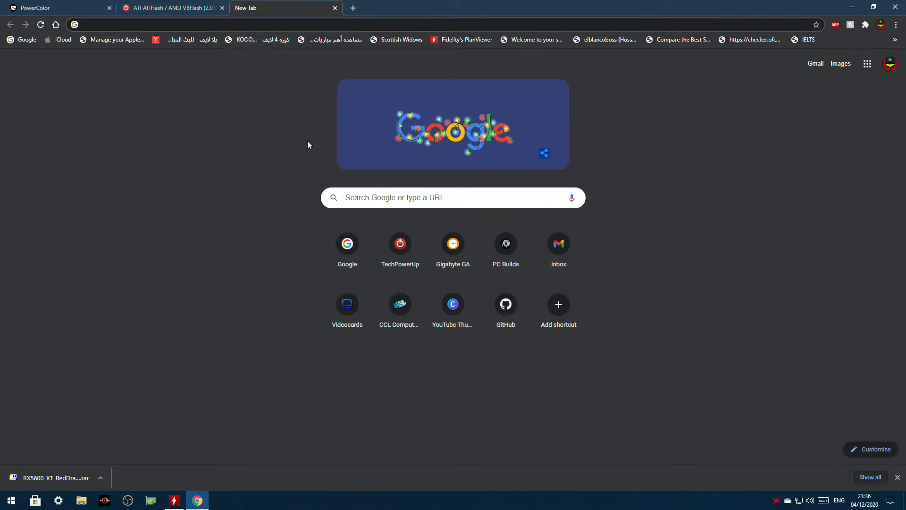
pyautogui.click(170, 7)
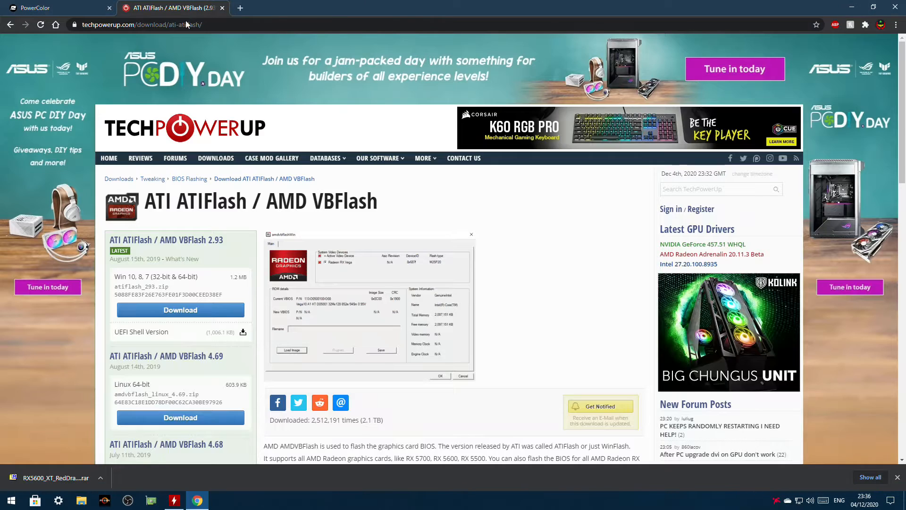
pyautogui.moveTo(216, 164)
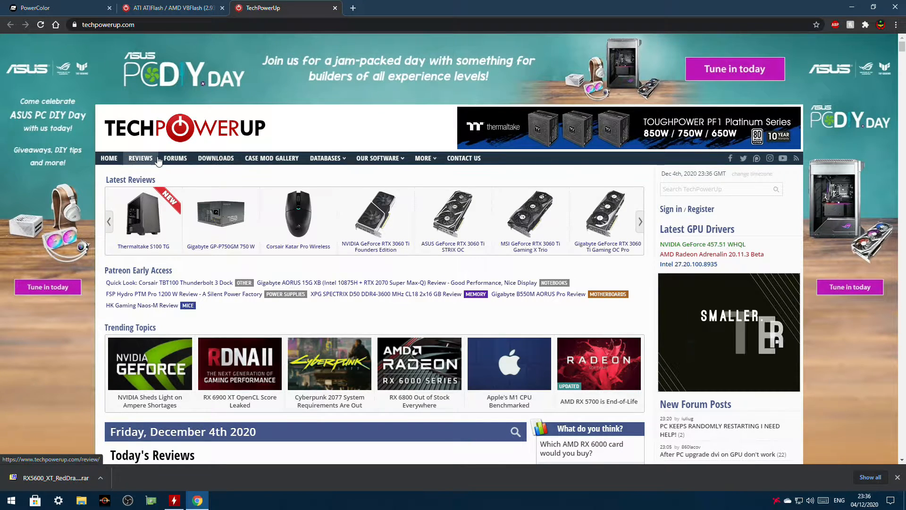
pyautogui.click(215, 158)
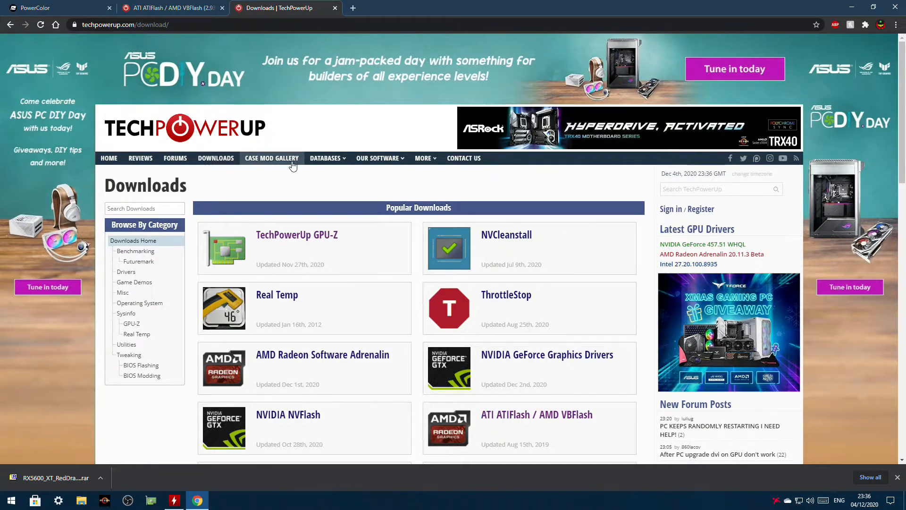
pyautogui.scroll(-3)
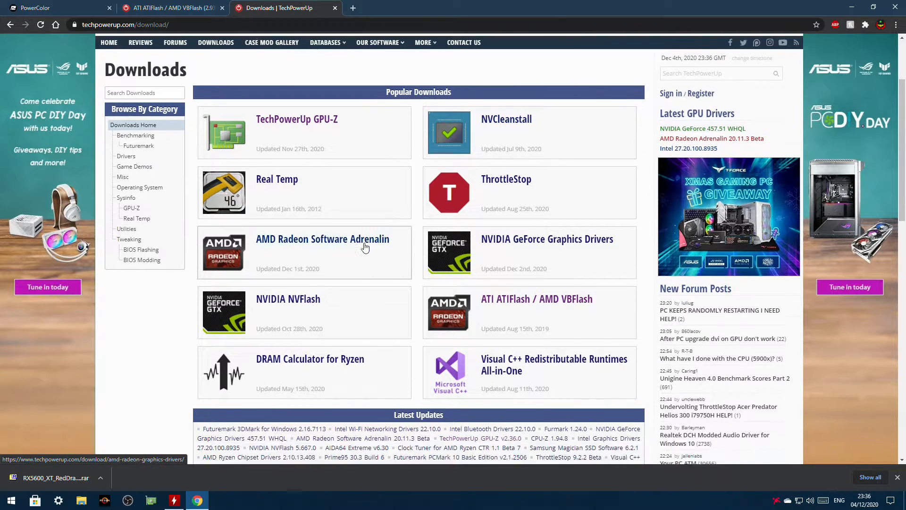
pyautogui.scroll(-3)
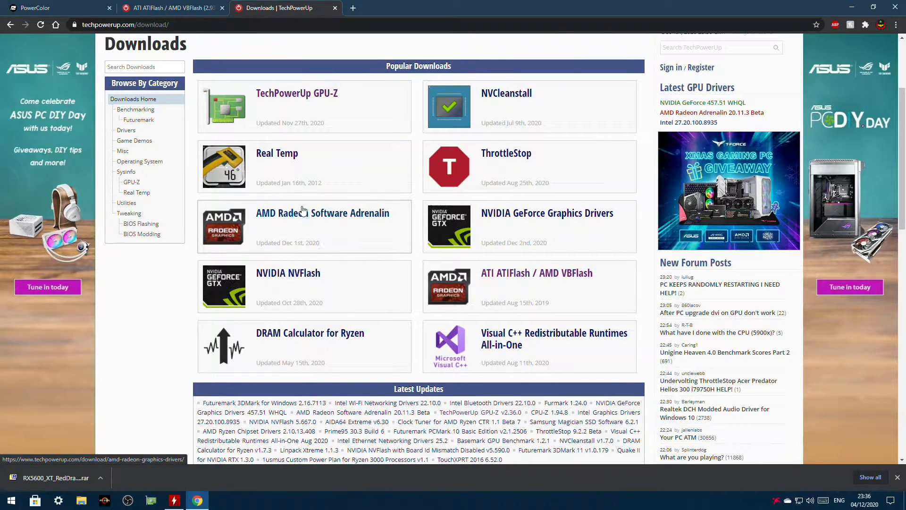
pyautogui.moveTo(343, 216)
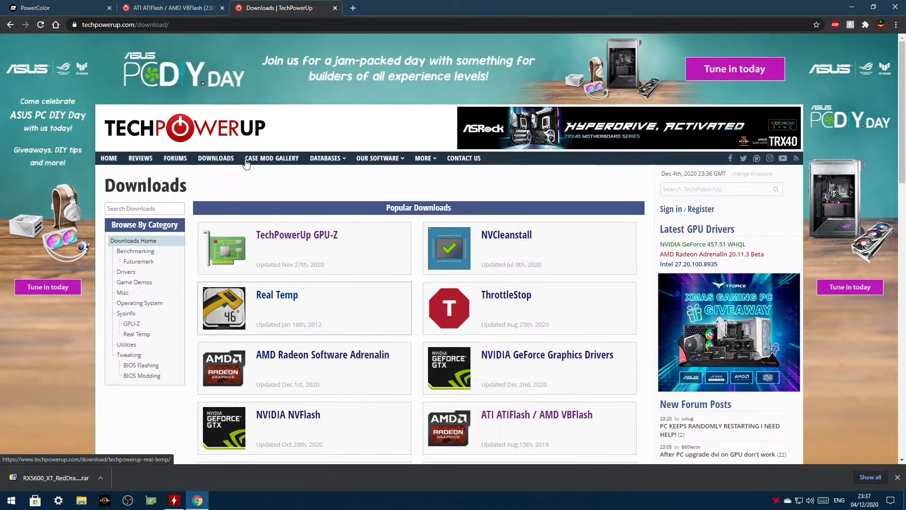
pyautogui.click(327, 159)
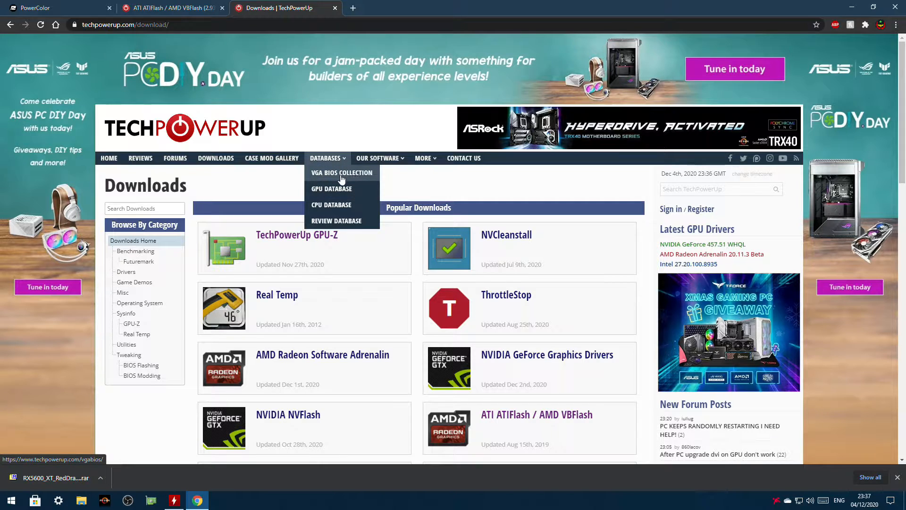
# Step: Filter the Video BIOS Collection to AMD, Powercolor, RX 5600 XT, leaving 13 matching BIOSes
pyautogui.click(342, 173)
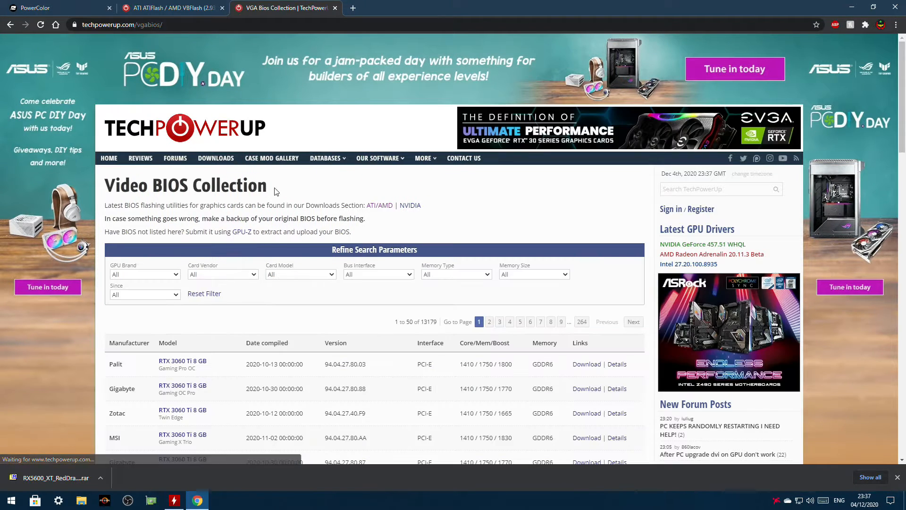
pyautogui.click(145, 132)
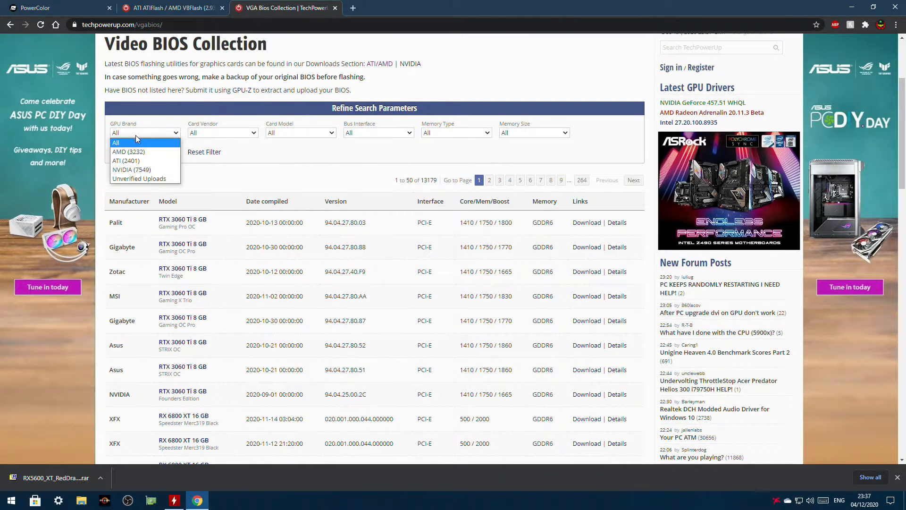
pyautogui.moveTo(138, 179)
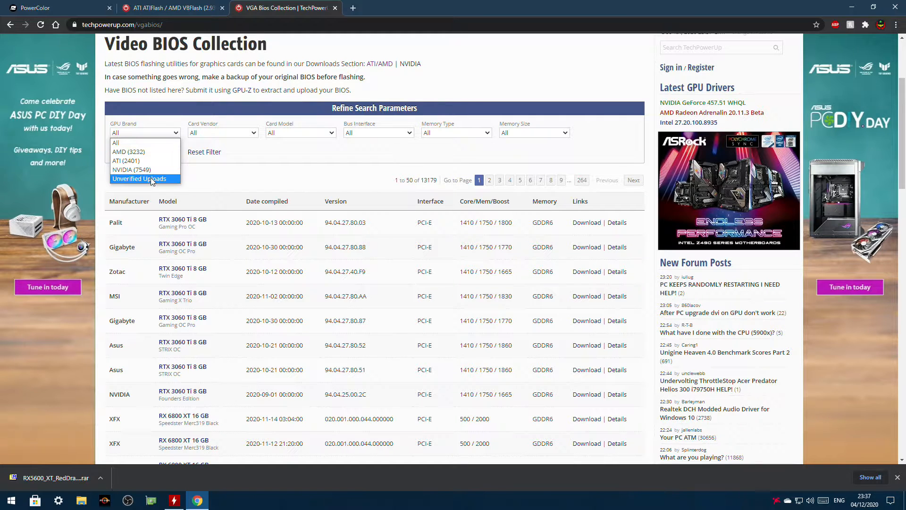
pyautogui.click(129, 151)
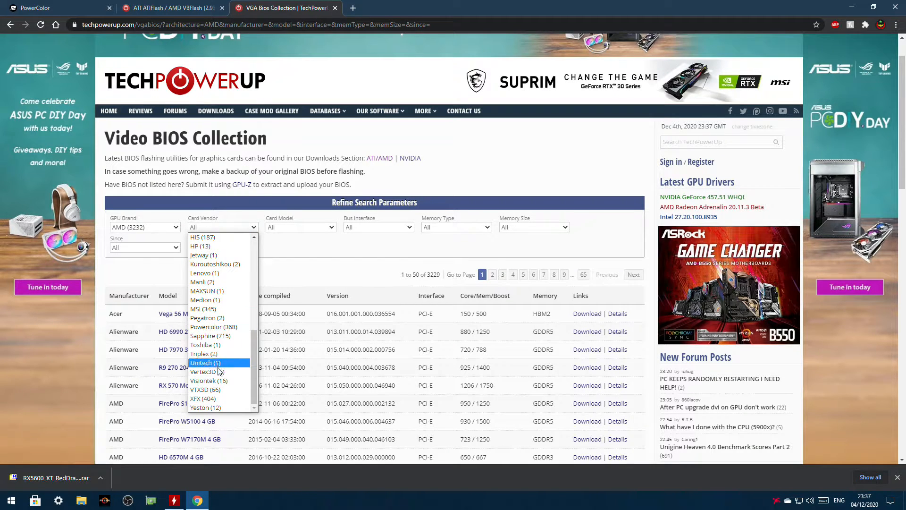
pyautogui.click(213, 327)
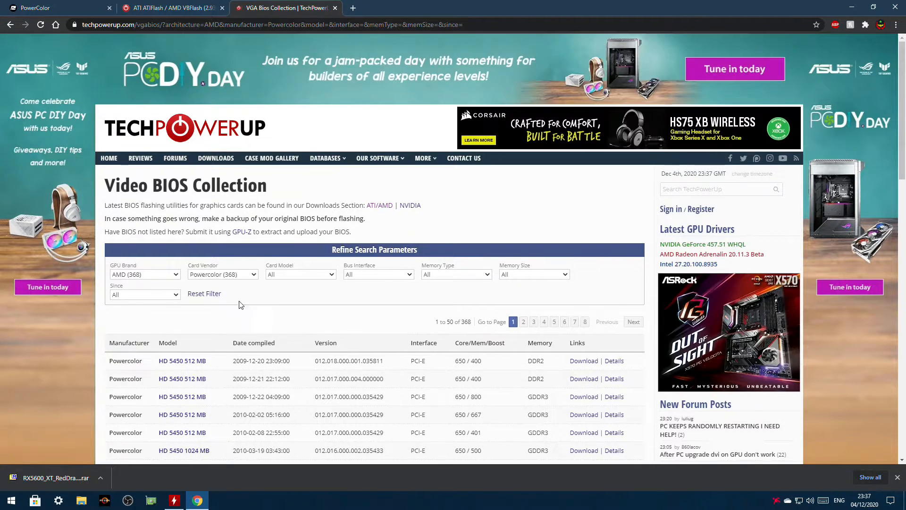
pyautogui.click(300, 274)
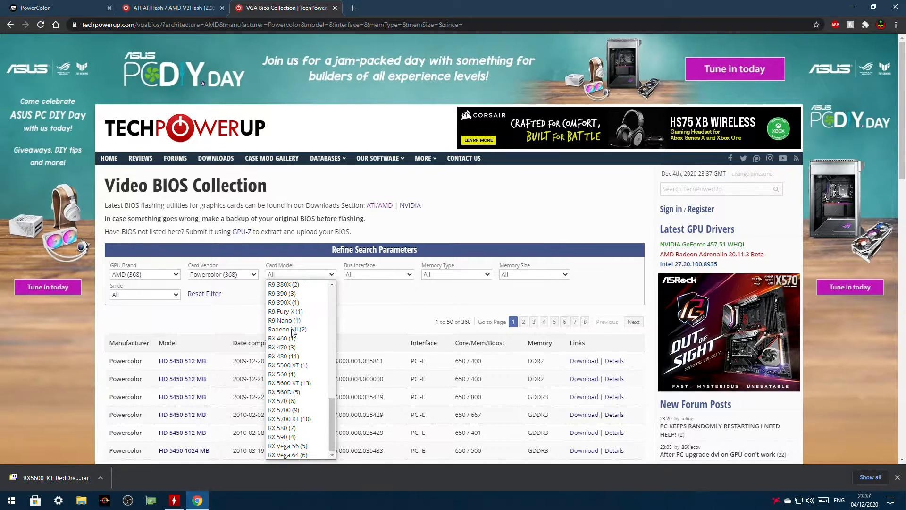
pyautogui.moveTo(288, 383)
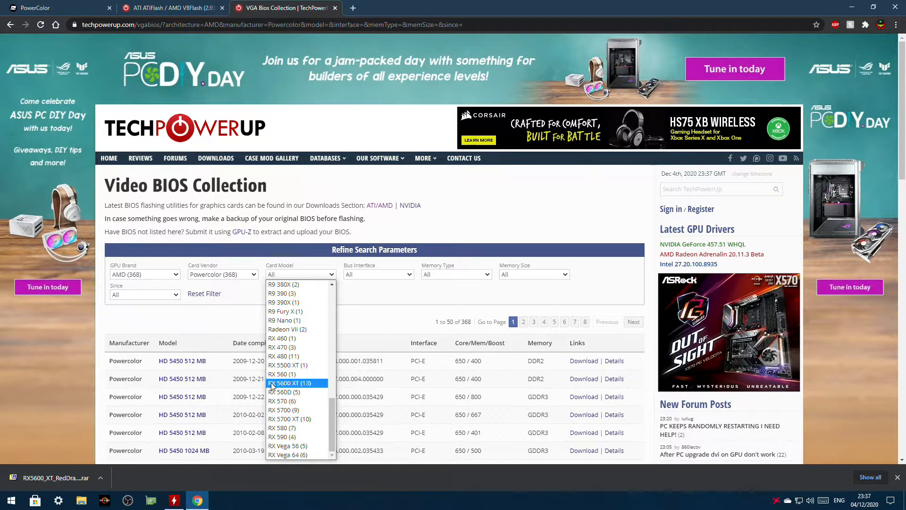
pyautogui.click(291, 383)
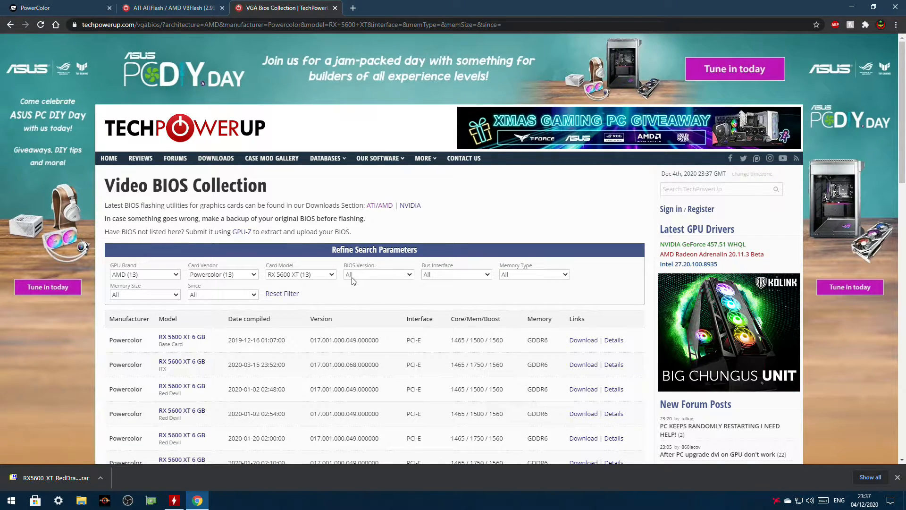
# Step: Scan the 13 BIOS results, then return to PowerColor's RX 5600 Series list and highlight the RedDragon entry
pyautogui.scroll(-3)
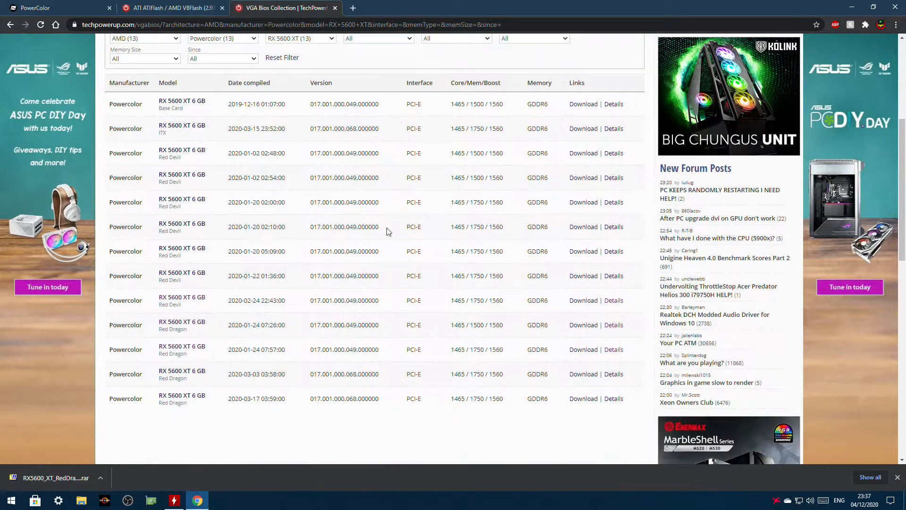
pyautogui.moveTo(181, 338)
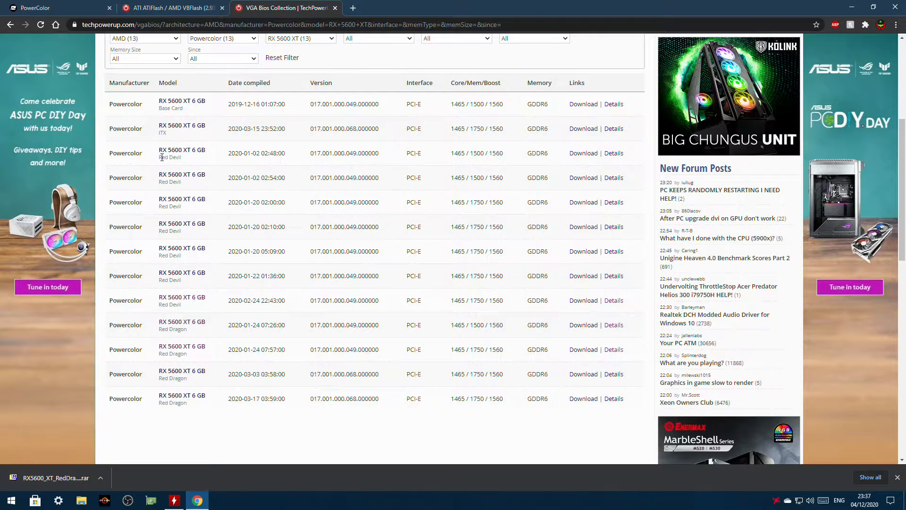
pyautogui.moveTo(167, 315)
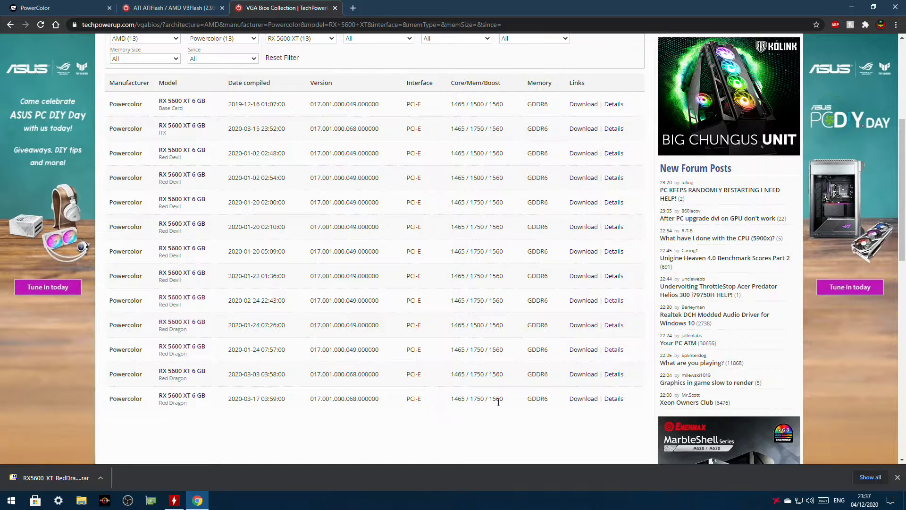
pyautogui.click(40, 12)
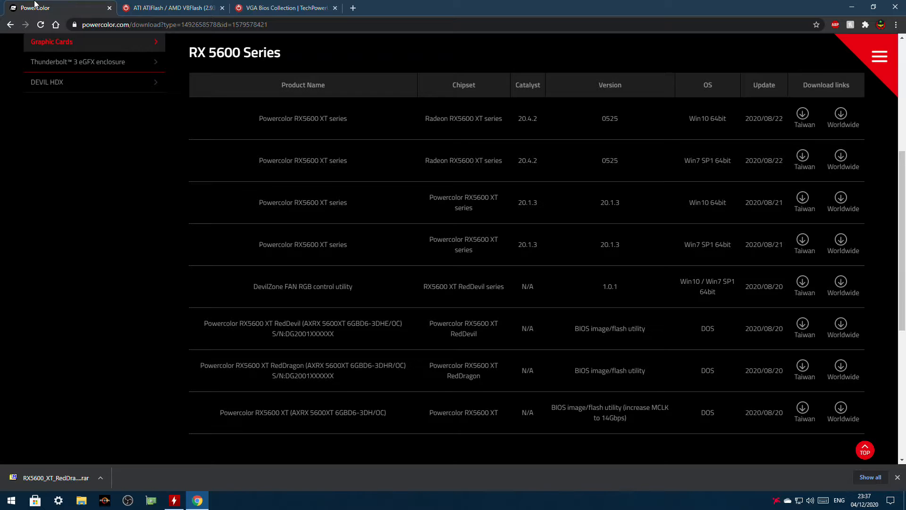
pyautogui.moveTo(212, 364); pyautogui.dragTo(310, 364)
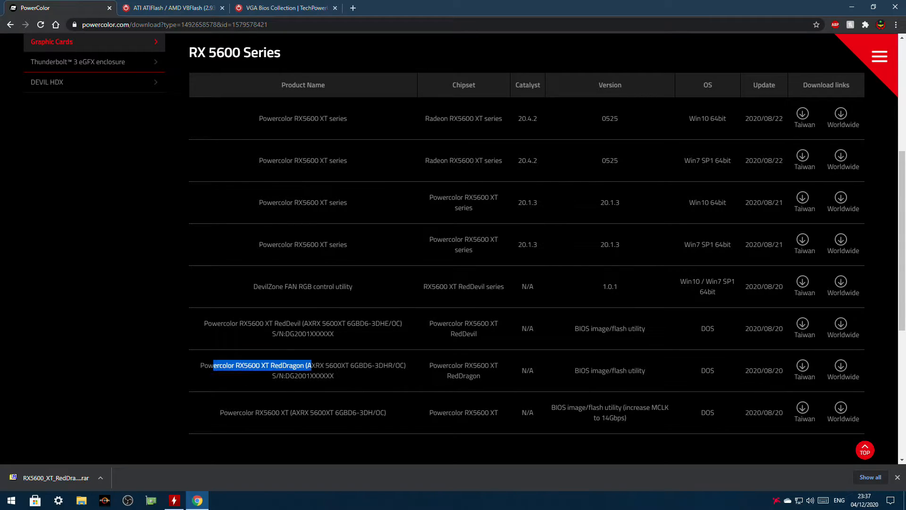
pyautogui.click(156, 253)
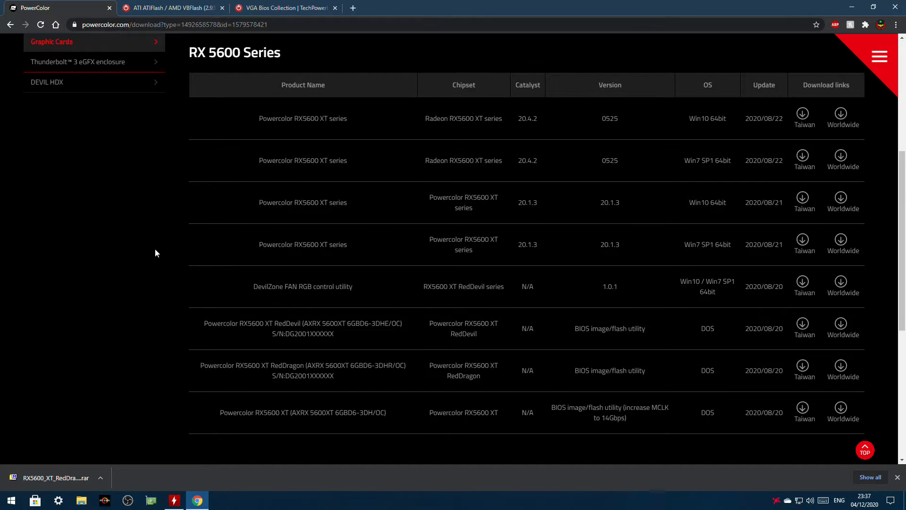
pyautogui.moveTo(840, 366)
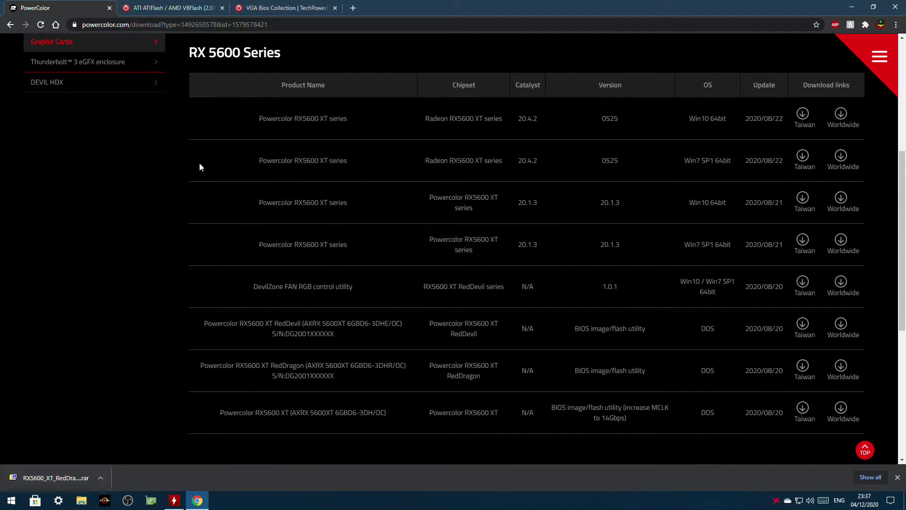
# Step: Download AMD VBFlash 2.93 for Windows from TechPowerUp, saving atiflash_293.zip into Downloads
pyautogui.click(176, 8)
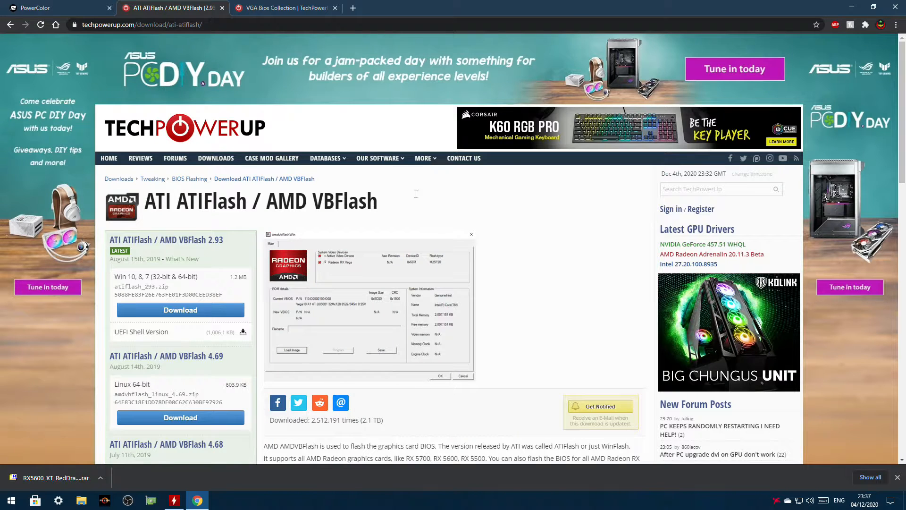
pyautogui.scroll(-3)
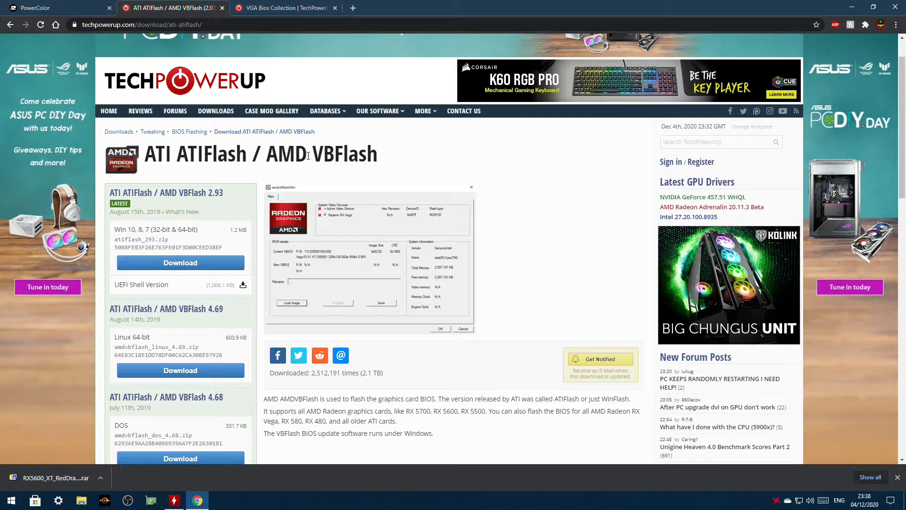
pyautogui.scroll(-3)
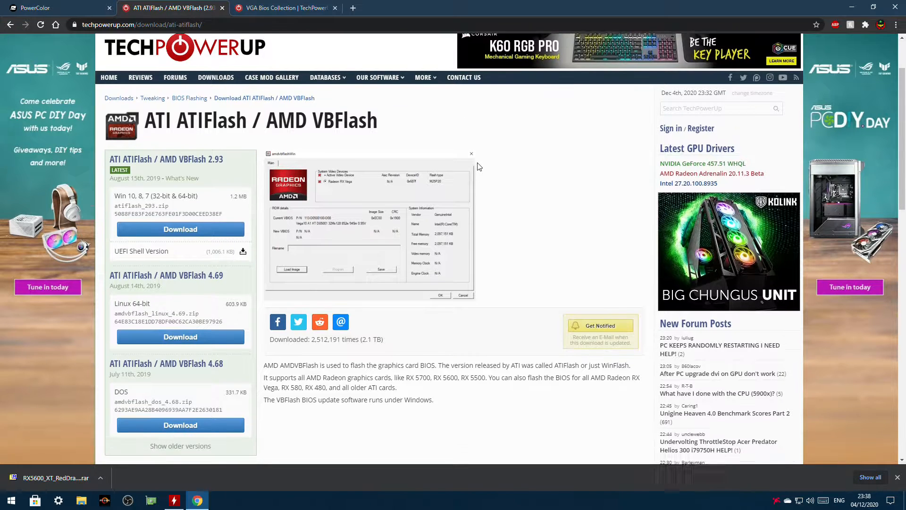
pyautogui.scroll(-3)
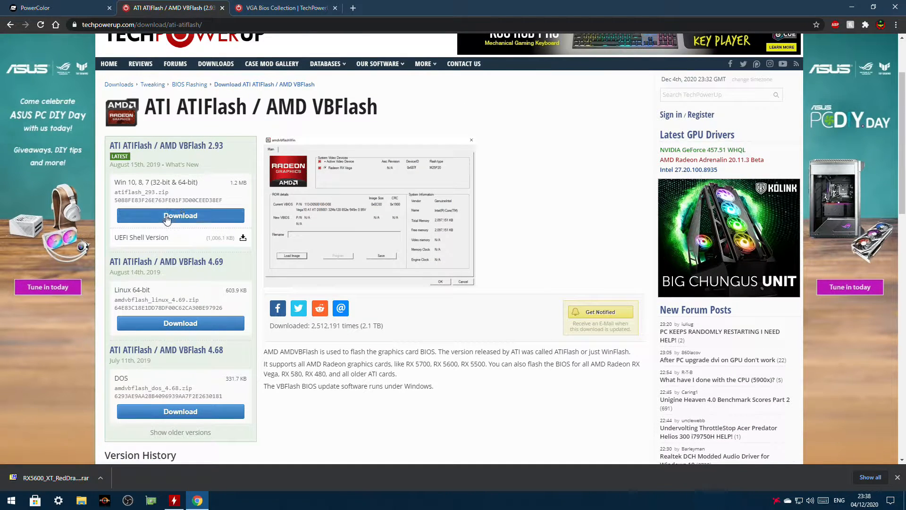
pyautogui.click(179, 215)
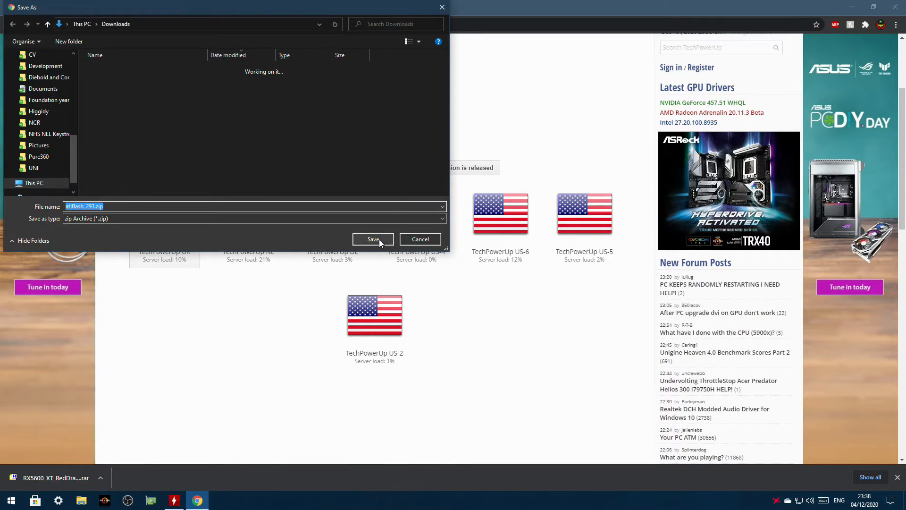
pyautogui.click(373, 240)
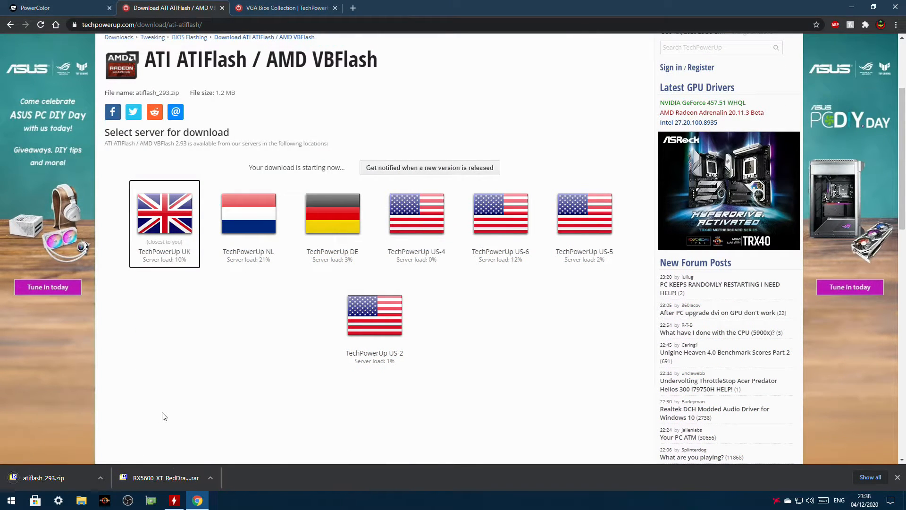
pyautogui.moveTo(84, 451)
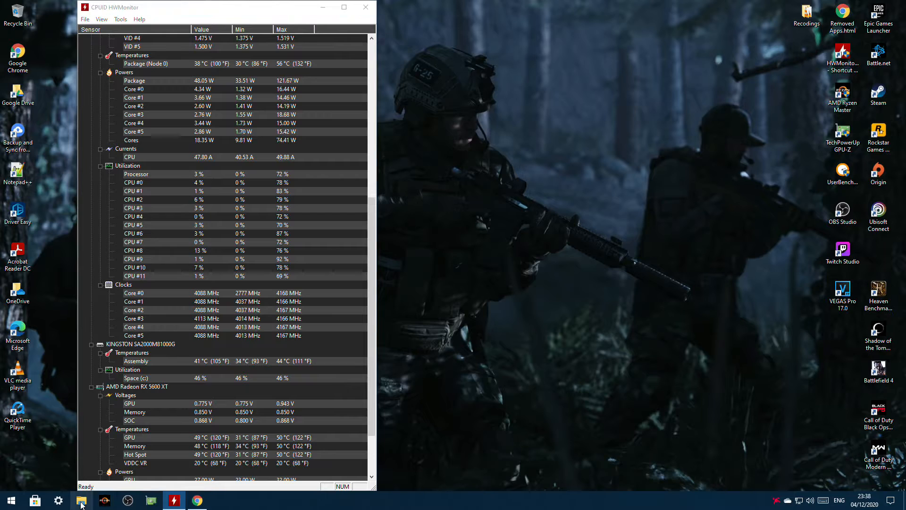
# Step: Extract RX5600_XT_RedDragon_0304_DOS.rar and atiflash_293.zip into their own folders with 7-Zip
pyautogui.click(83, 501)
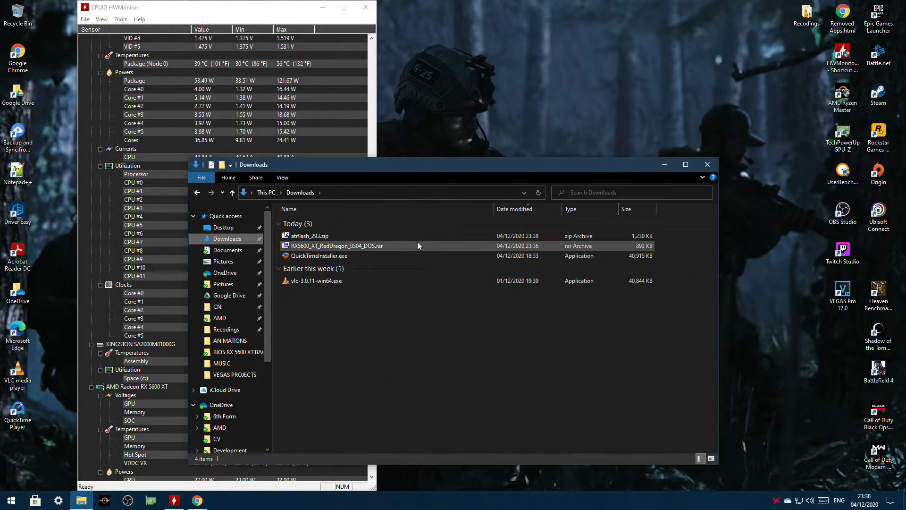
pyautogui.click(336, 246)
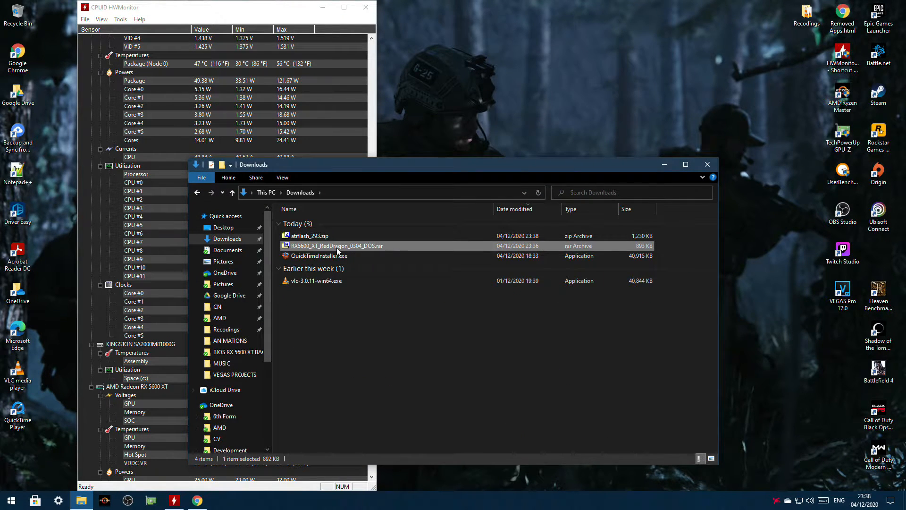
pyautogui.rightClick(337, 246)
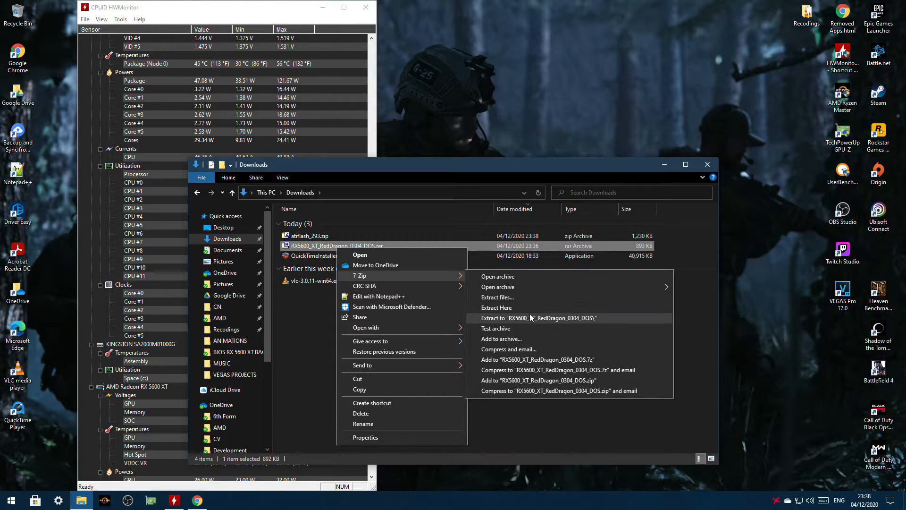
pyautogui.click(538, 317)
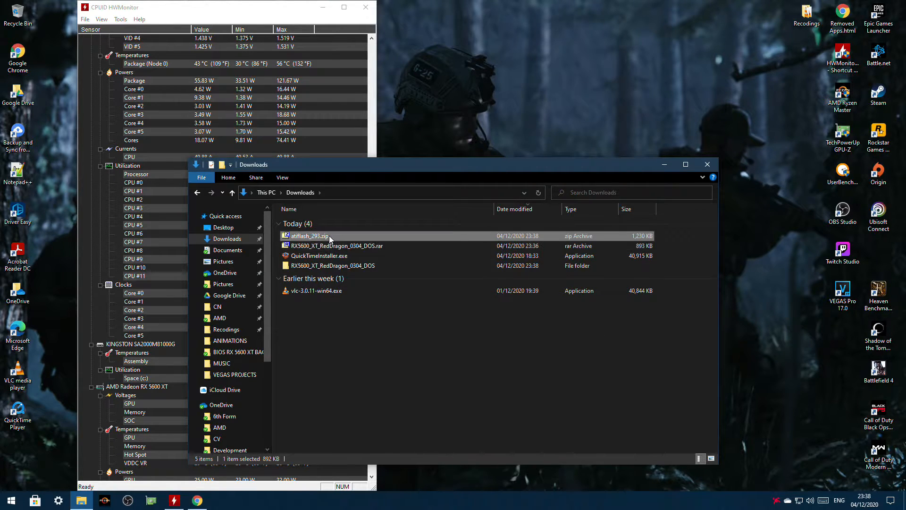
pyautogui.rightClick(310, 236)
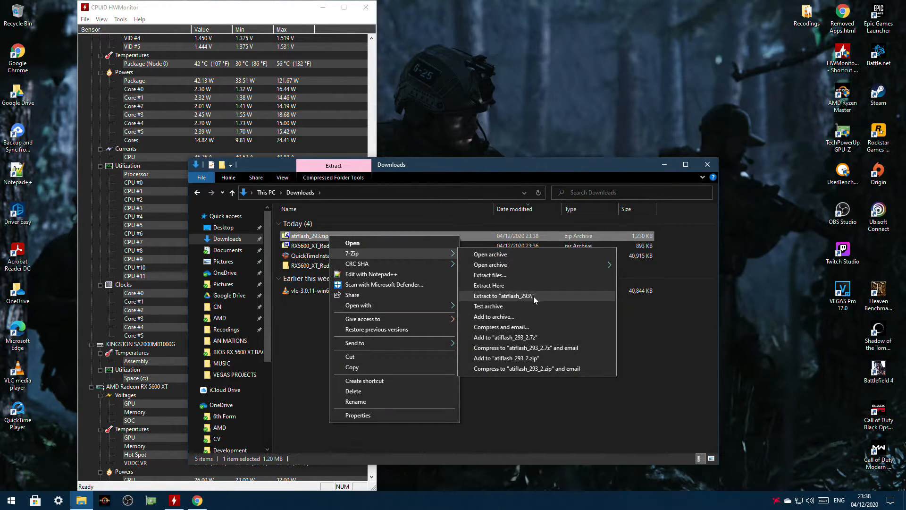
pyautogui.click(504, 296)
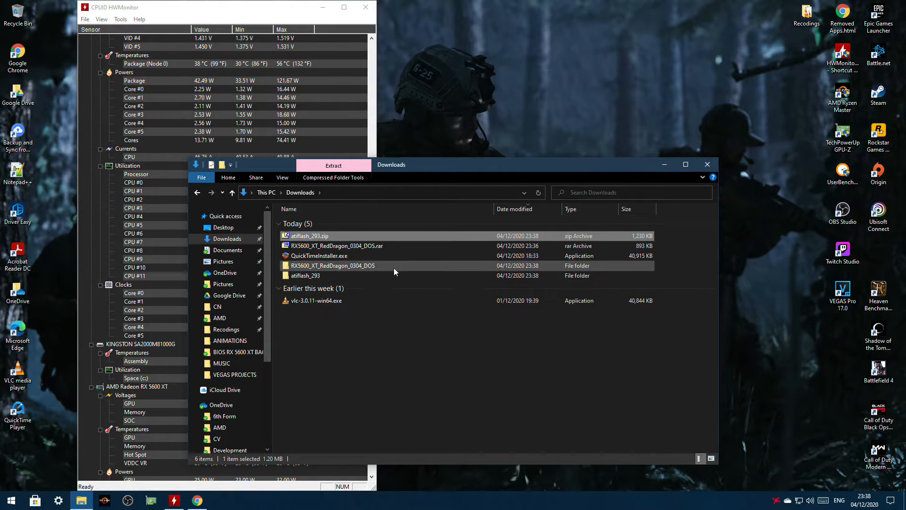
pyautogui.doubleClick(333, 265)
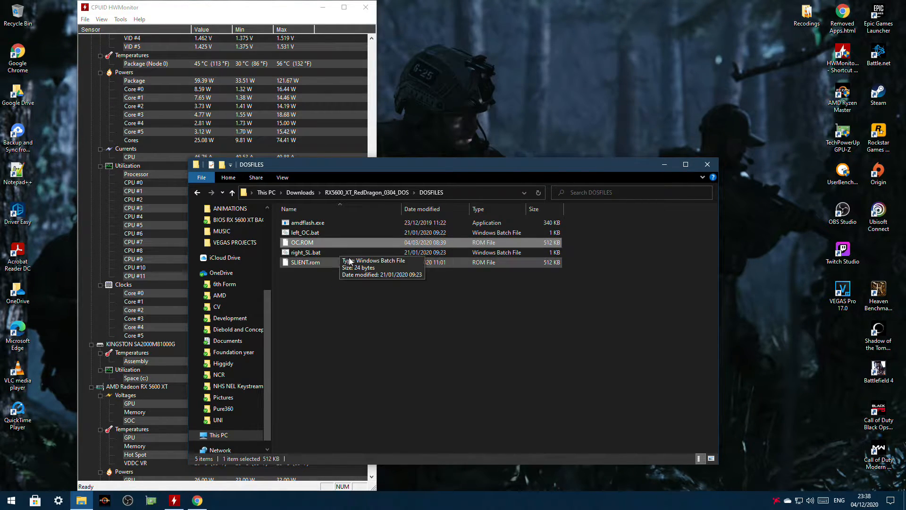
pyautogui.click(302, 242)
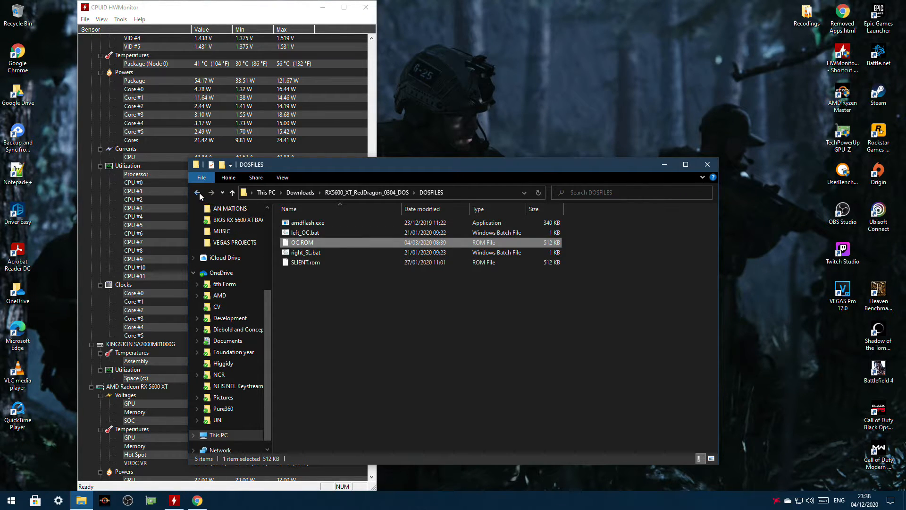
pyautogui.click(197, 192)
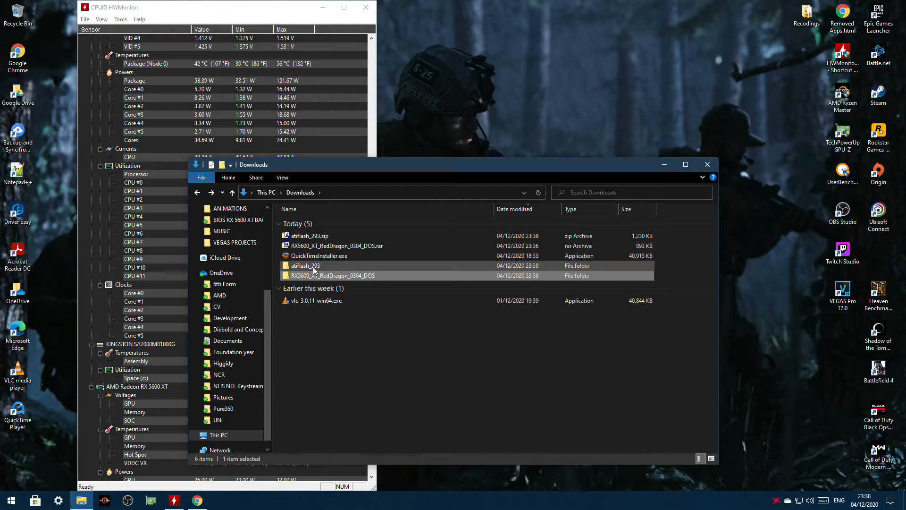
# Step: Run amdvbflashWin.exe from the atiflash_293 folder as administrator, showing the RX 5600 XT's VBIOS
pyautogui.doubleClick(306, 266)
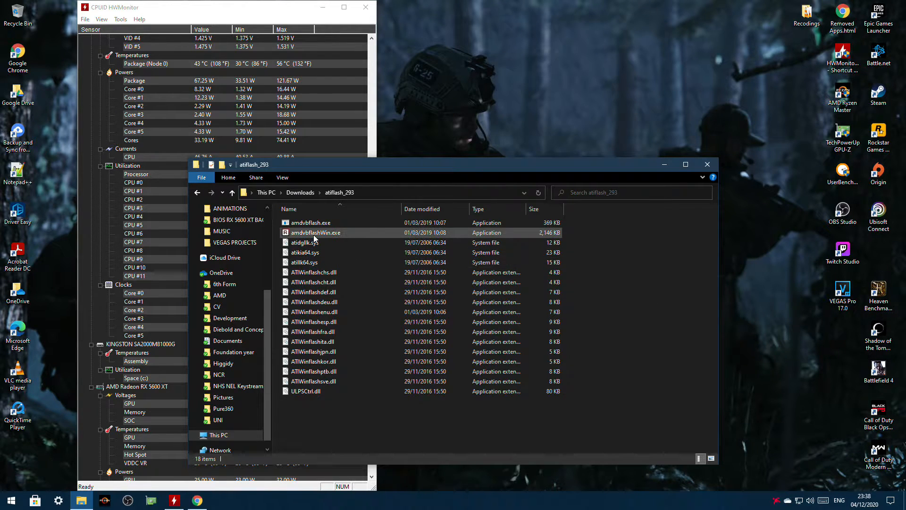
pyautogui.rightClick(316, 232)
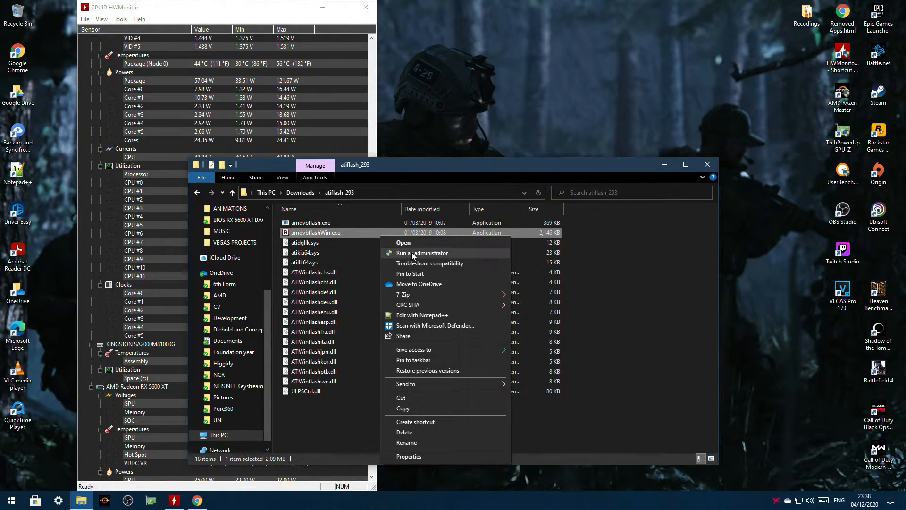
pyautogui.click(515, 114)
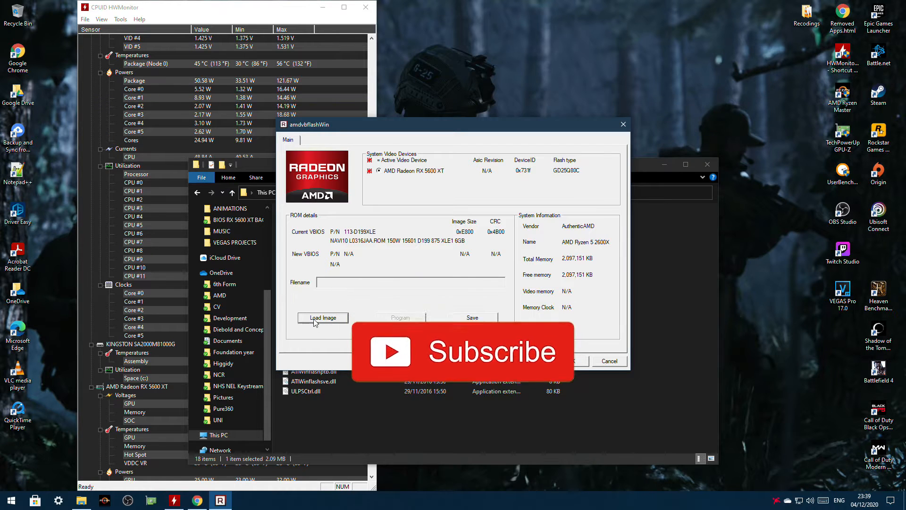
pyautogui.click(323, 317)
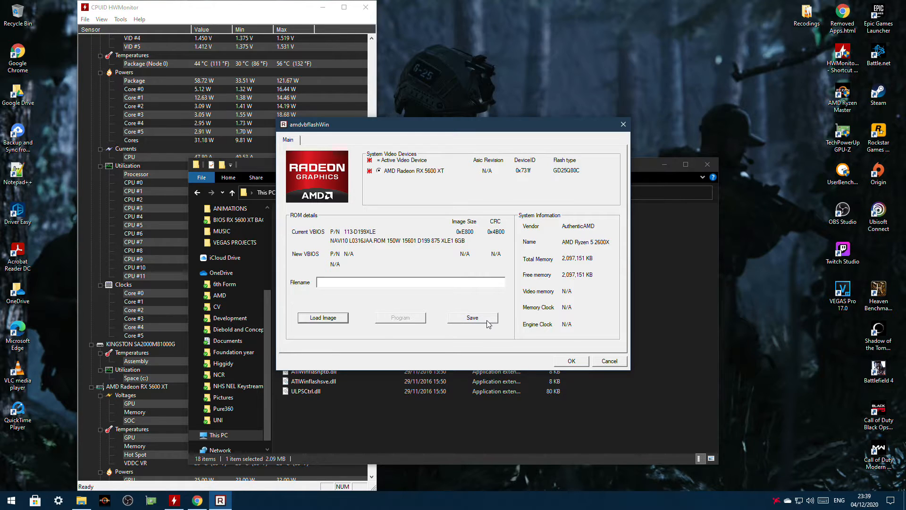
# Step: Save the card's current VBIOS as backup.rom in Downloads and acknowledge the ROM saved confirmation
pyautogui.click(472, 317)
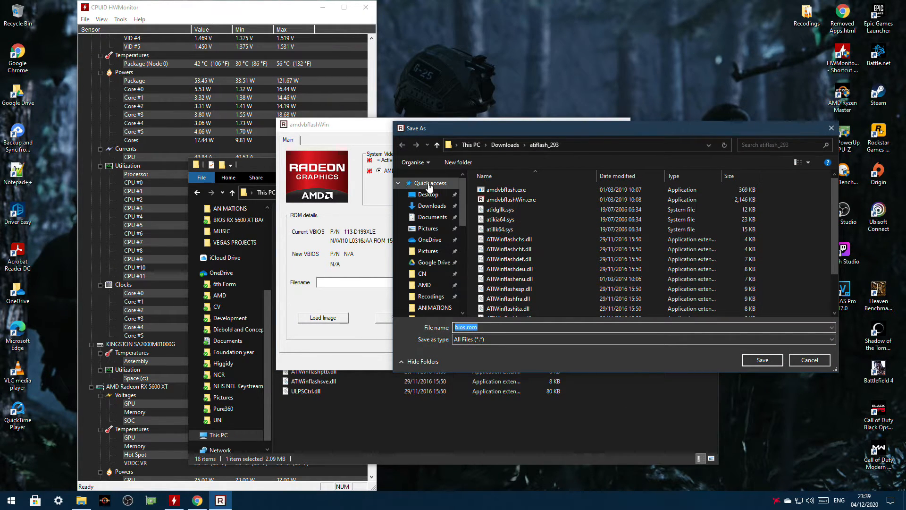
pyautogui.click(432, 206)
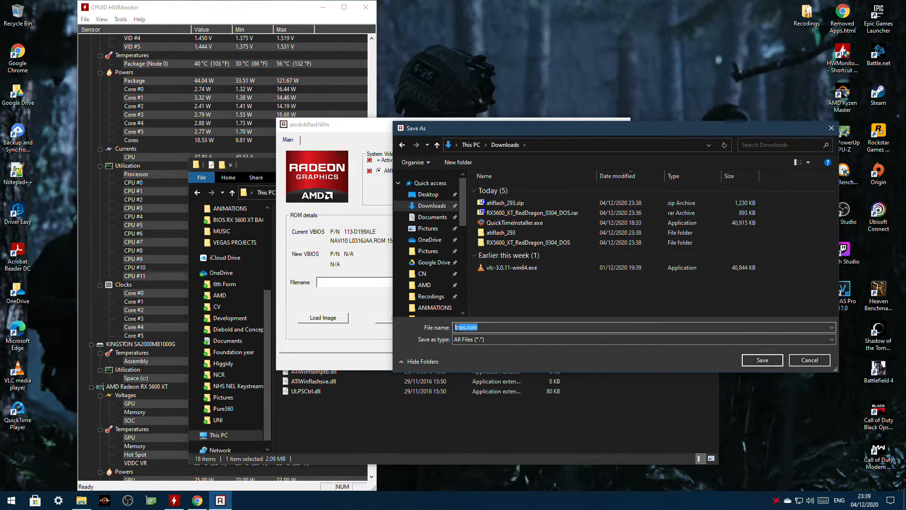
pyautogui.write('backup')
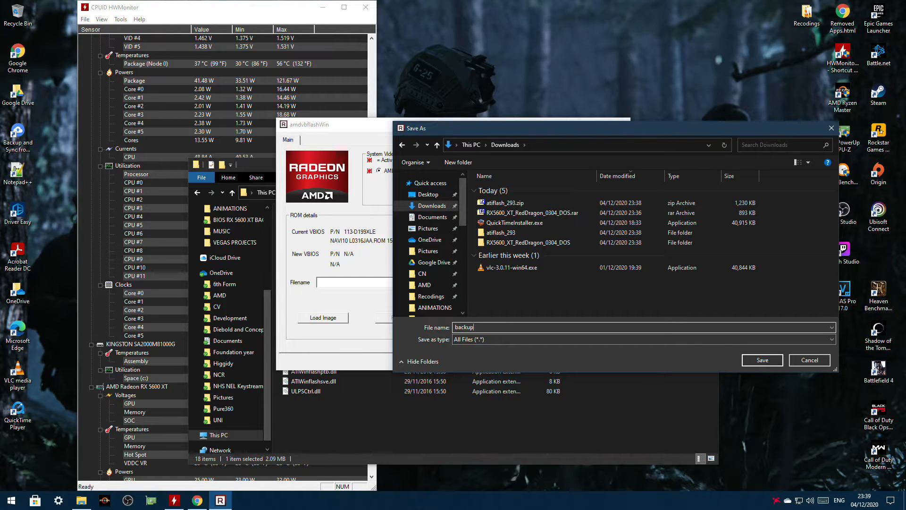
pyautogui.write('.rom')
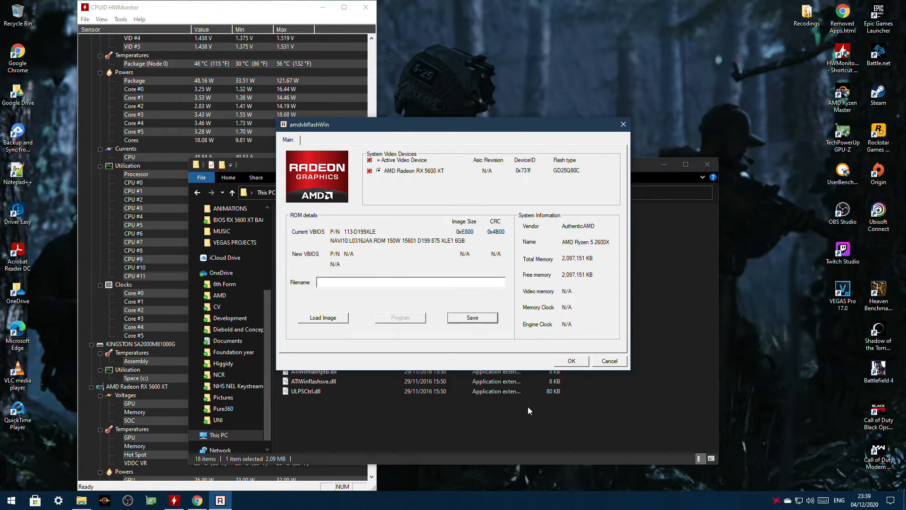
pyautogui.click(472, 317)
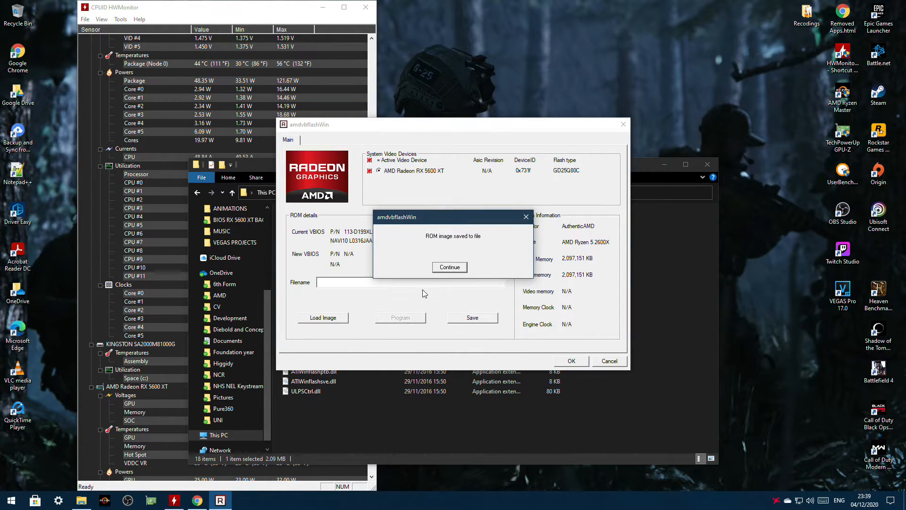
pyautogui.click(450, 266)
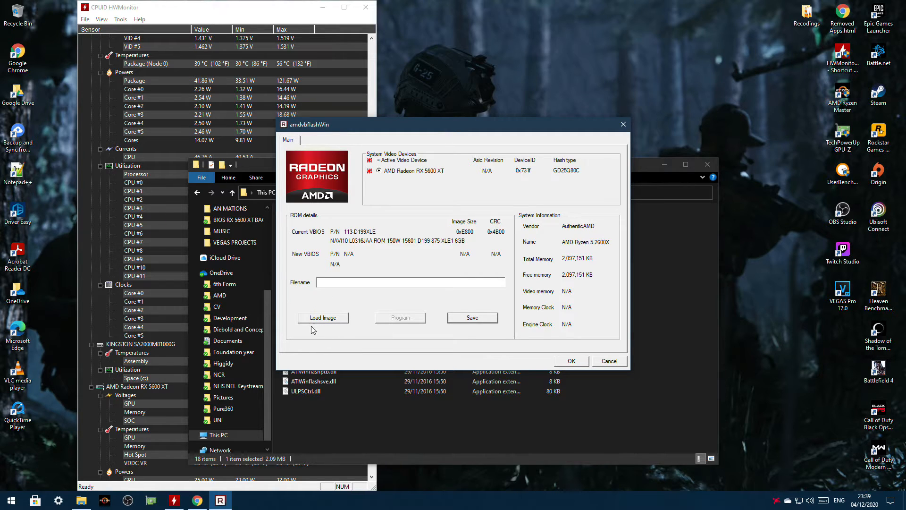
# Step: Start Load Image and browse Downloads into RX5600_XT_RedDragon_0304_DOS, then its DOSFILES folder
pyautogui.click(322, 317)
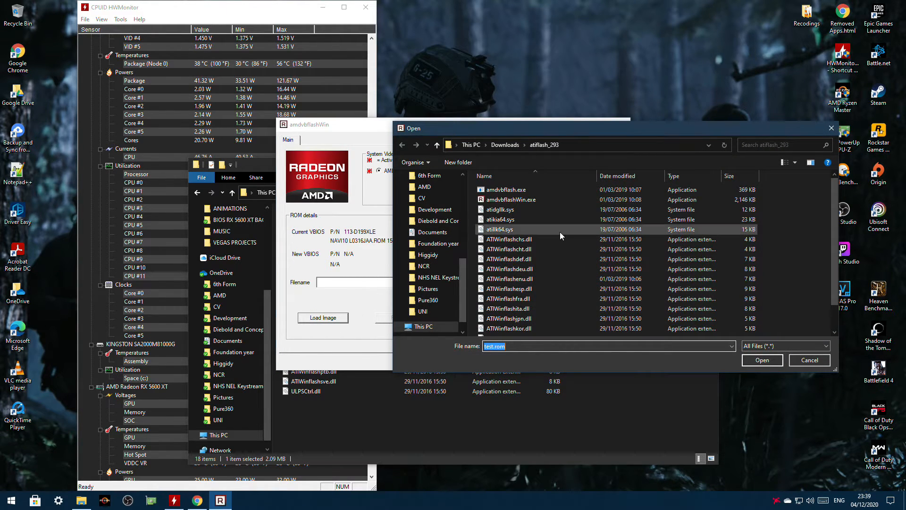
pyautogui.click(505, 144)
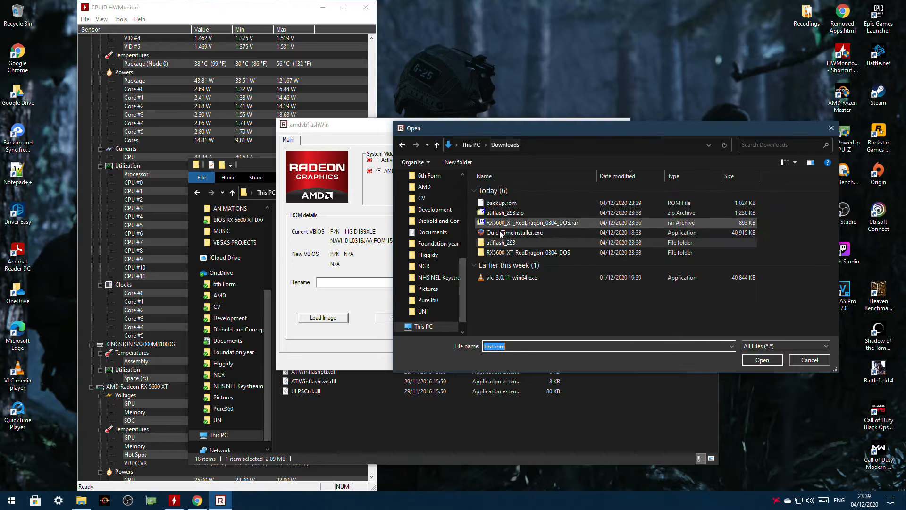
pyautogui.doubleClick(528, 252)
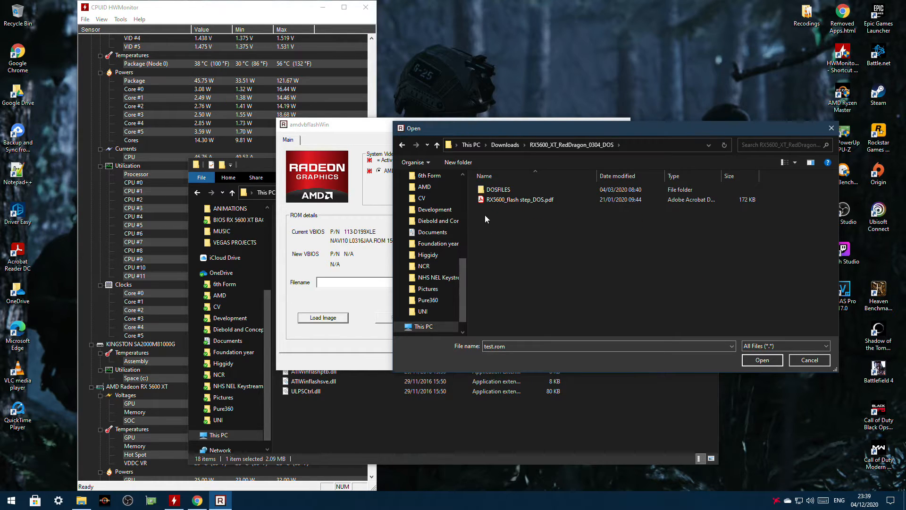
pyautogui.doubleClick(498, 188)
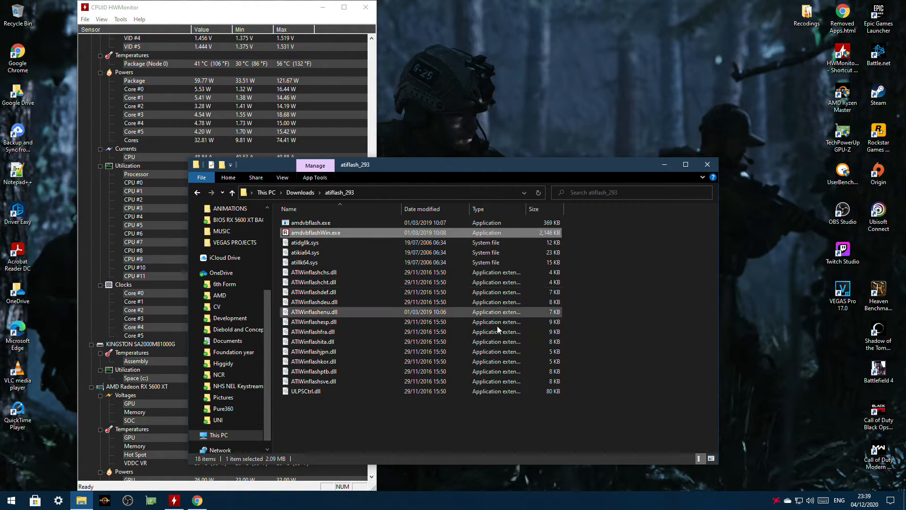
pyautogui.moveTo(648, 264)
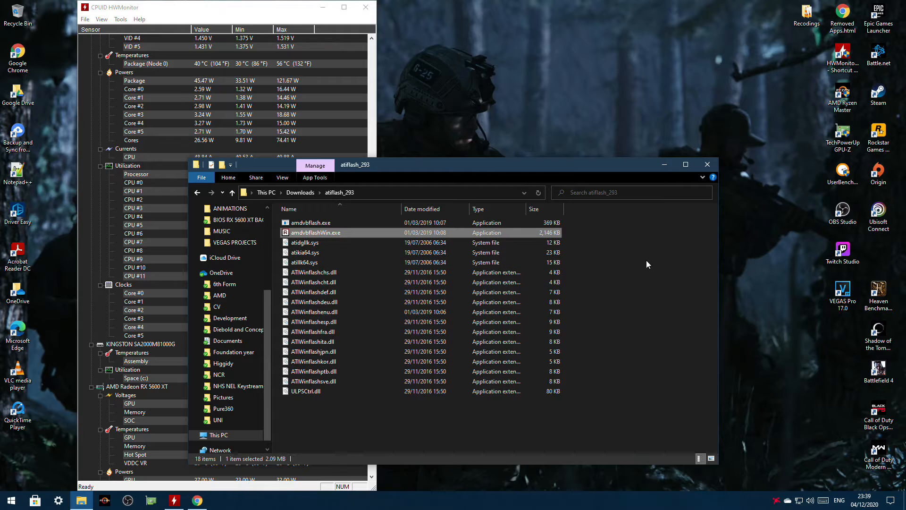
pyautogui.moveTo(589, 293)
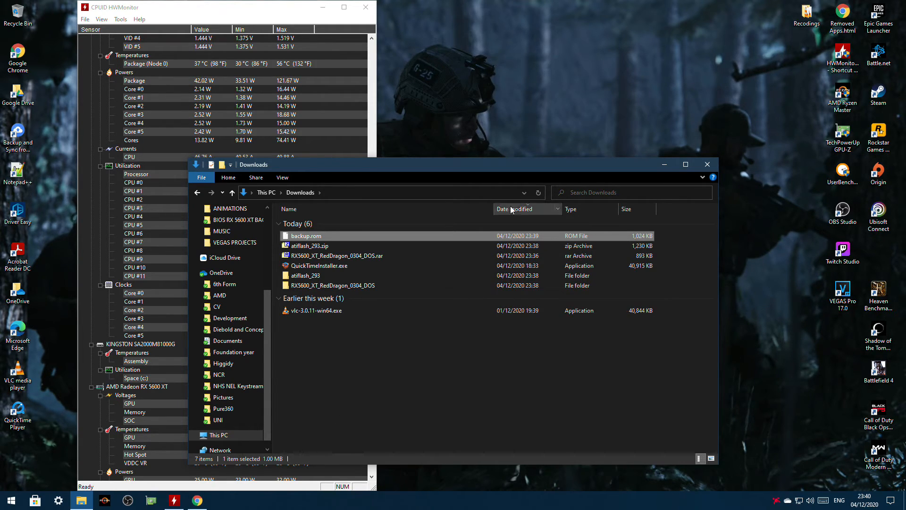
pyautogui.moveTo(702, 96)
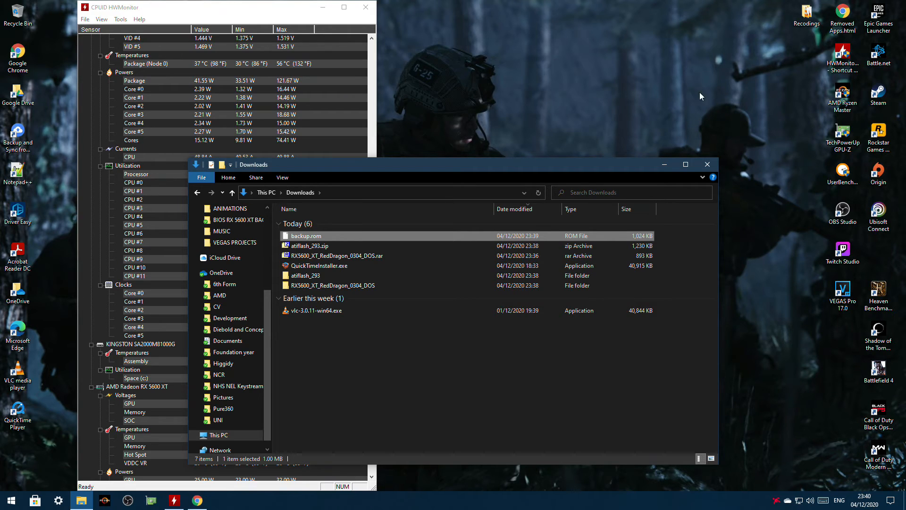